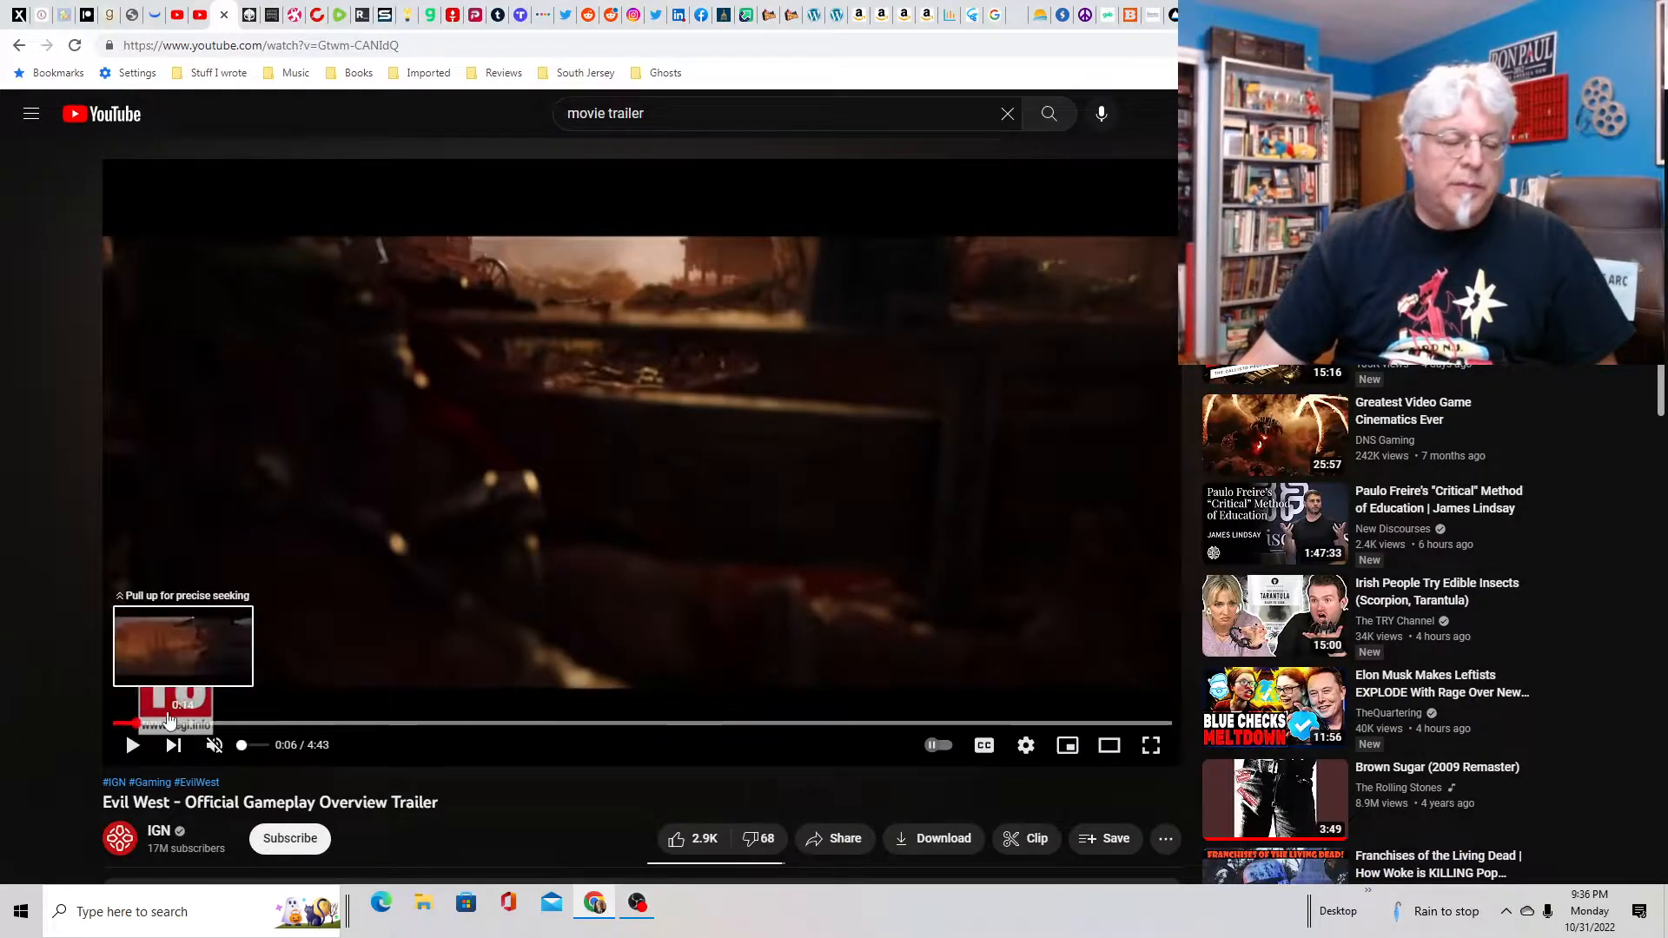
Step: Seek the Evil West trailer from 0:06 forward to the ranch scene near 0:56
left_click(187, 723)
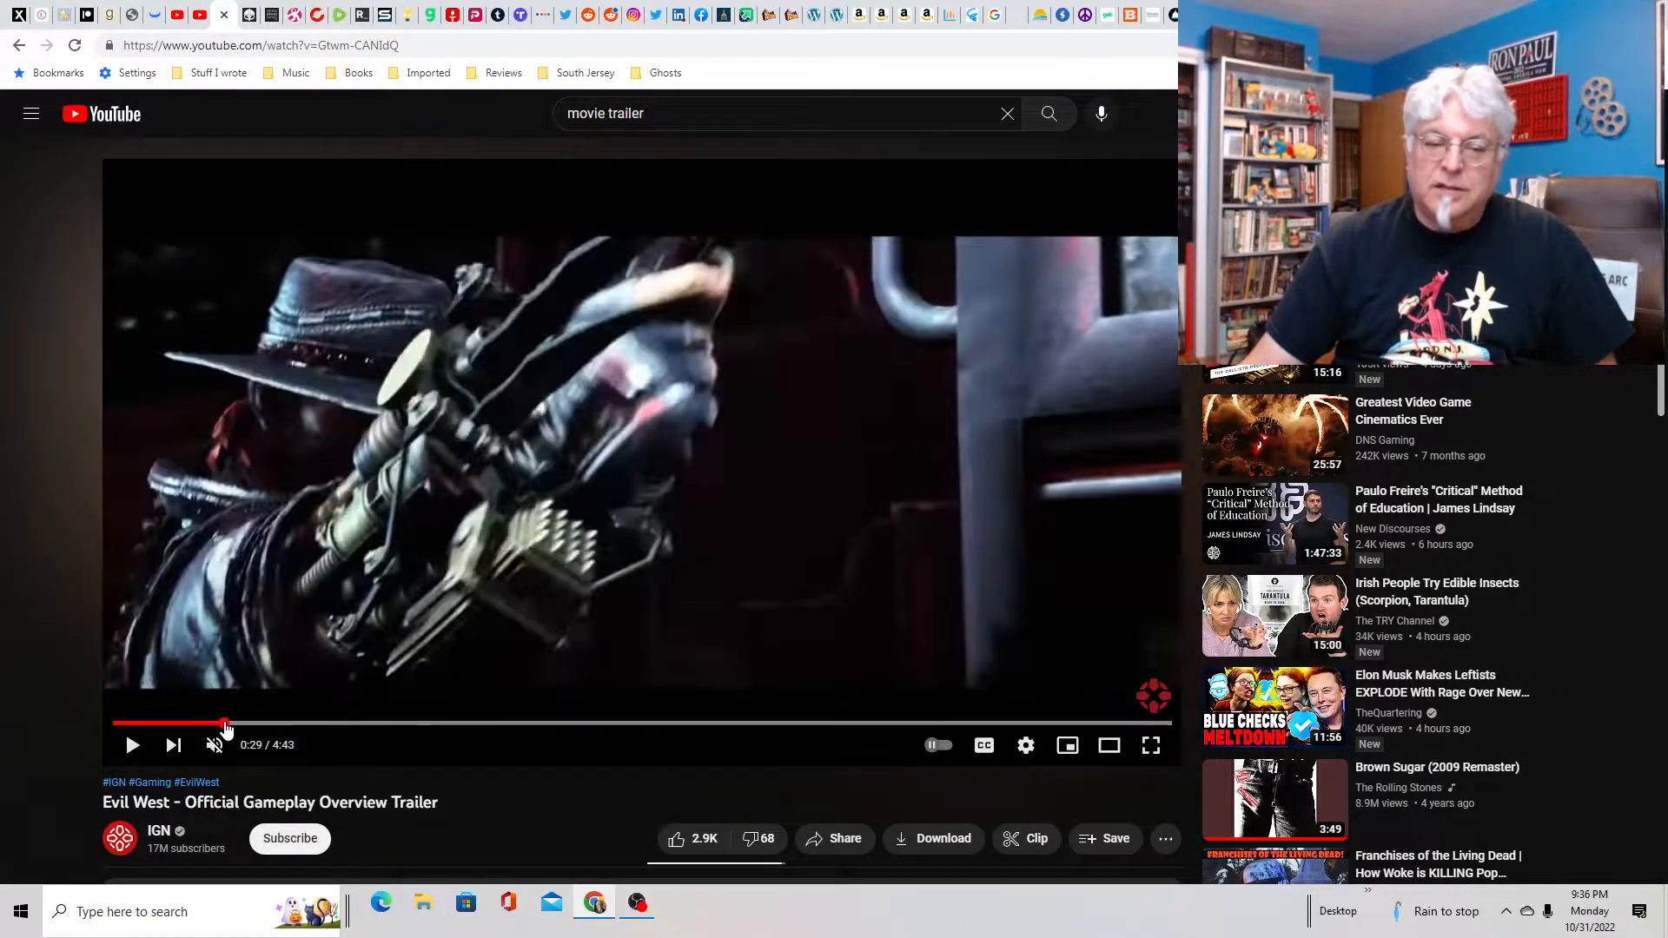
left_click(251, 728)
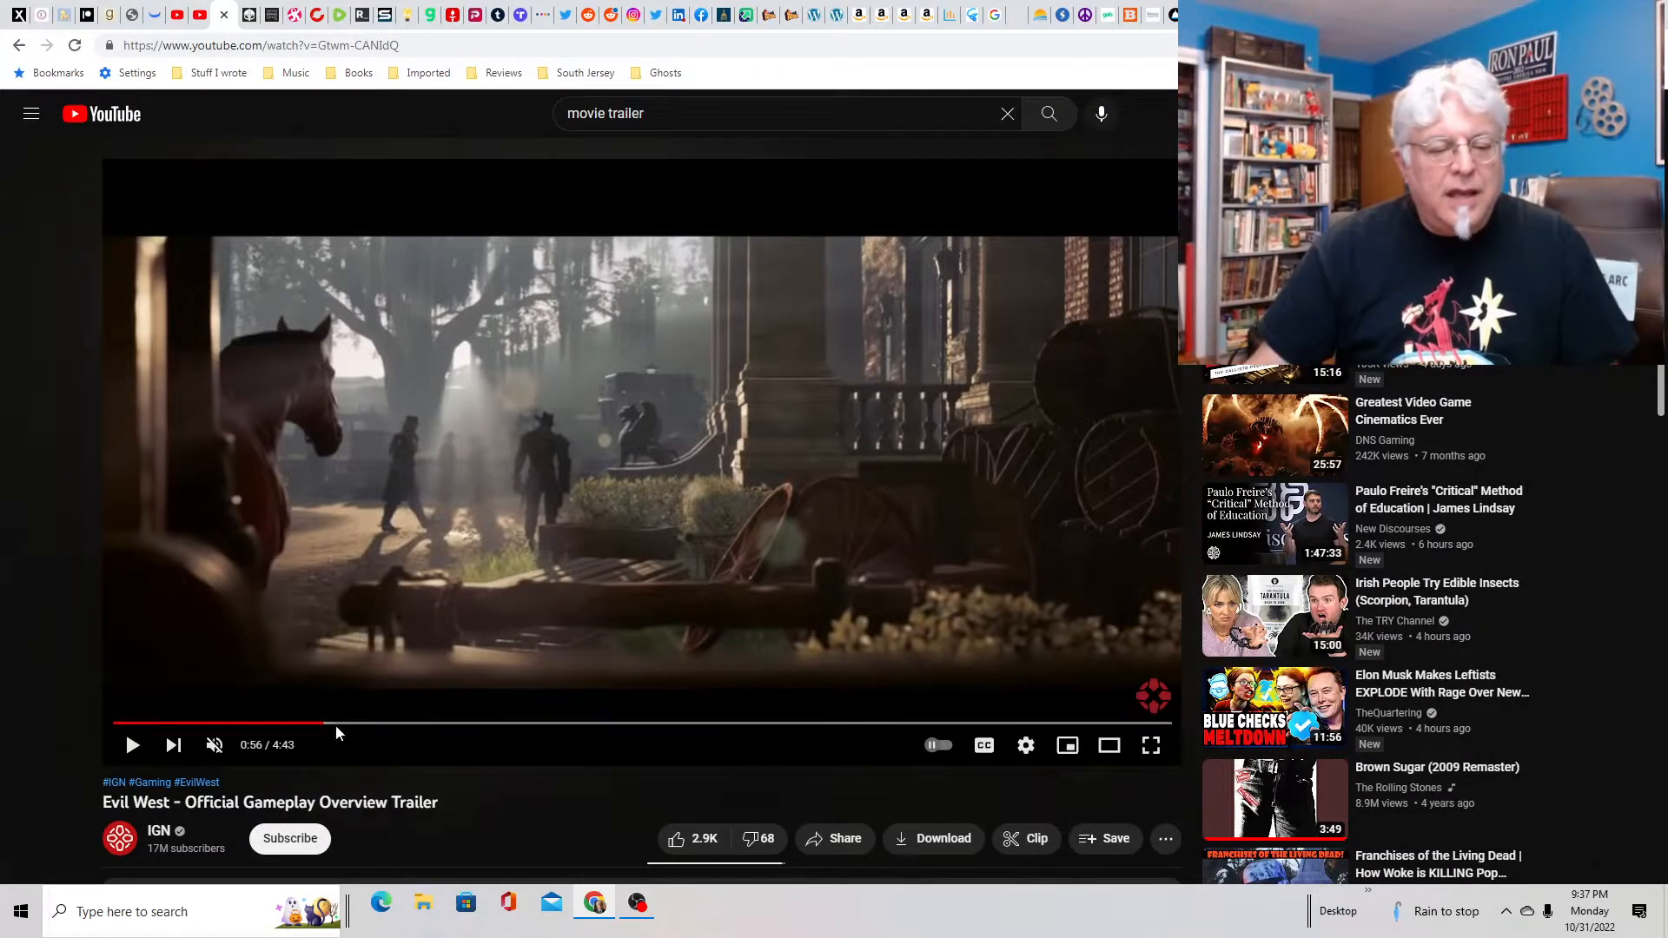
Step: Seek past the eye close-up to the eye-patch gunslinger scene, around 1:13
left_click(350, 726)
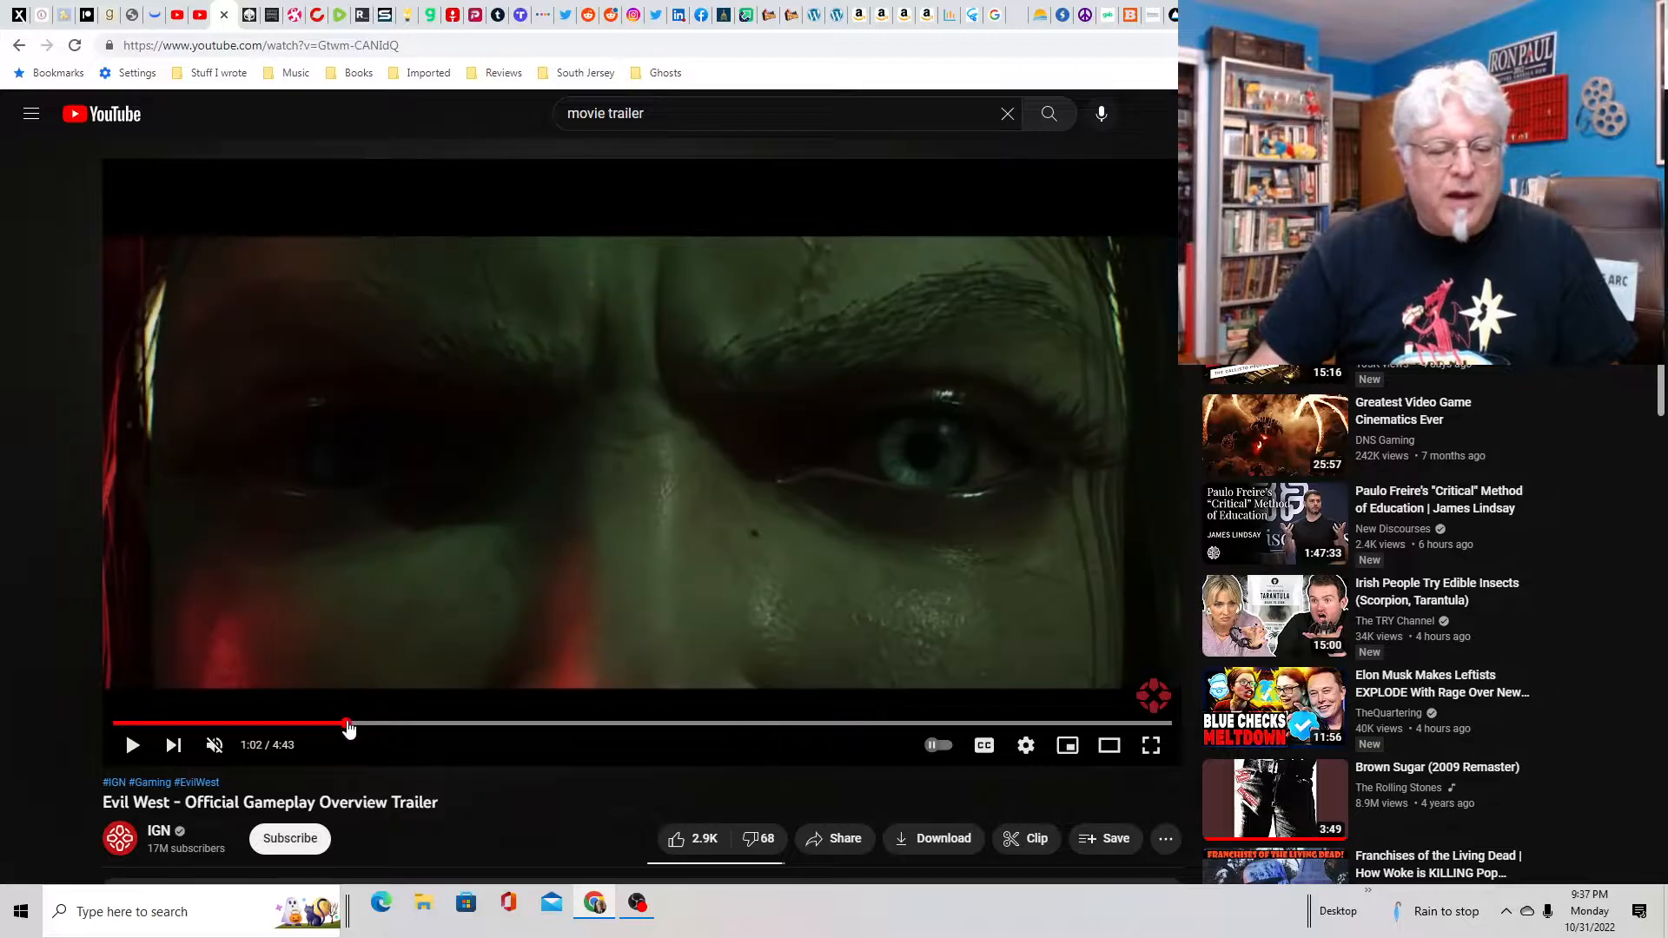
left_click_drag(351, 726, 390, 724)
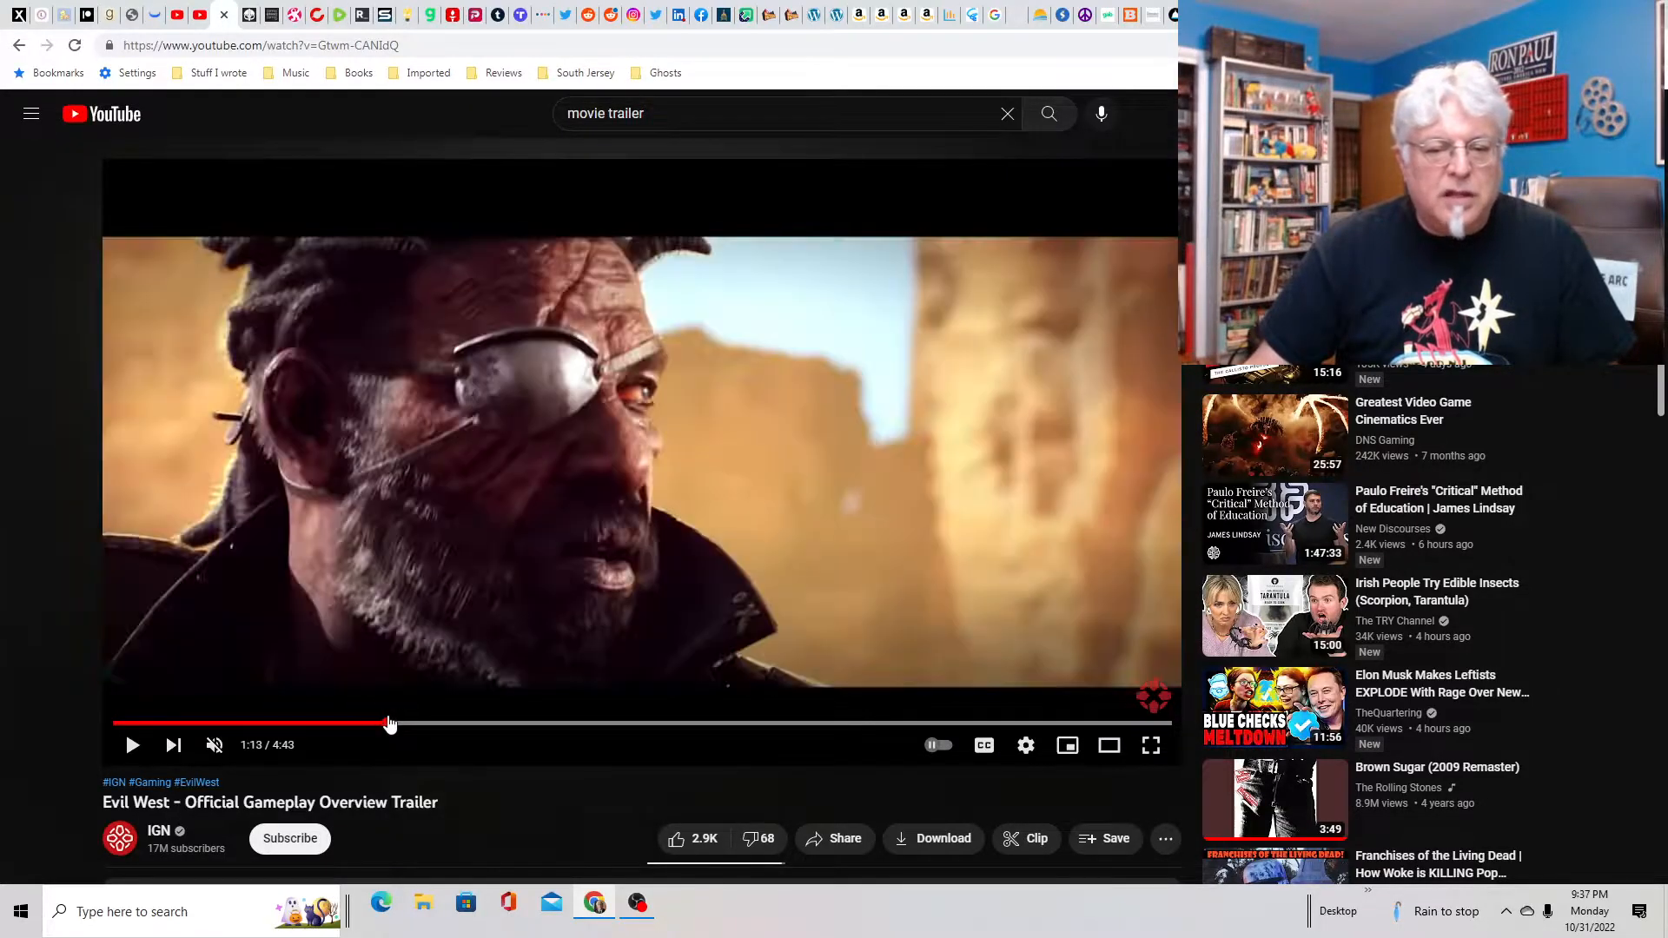
mouse_move(404, 726)
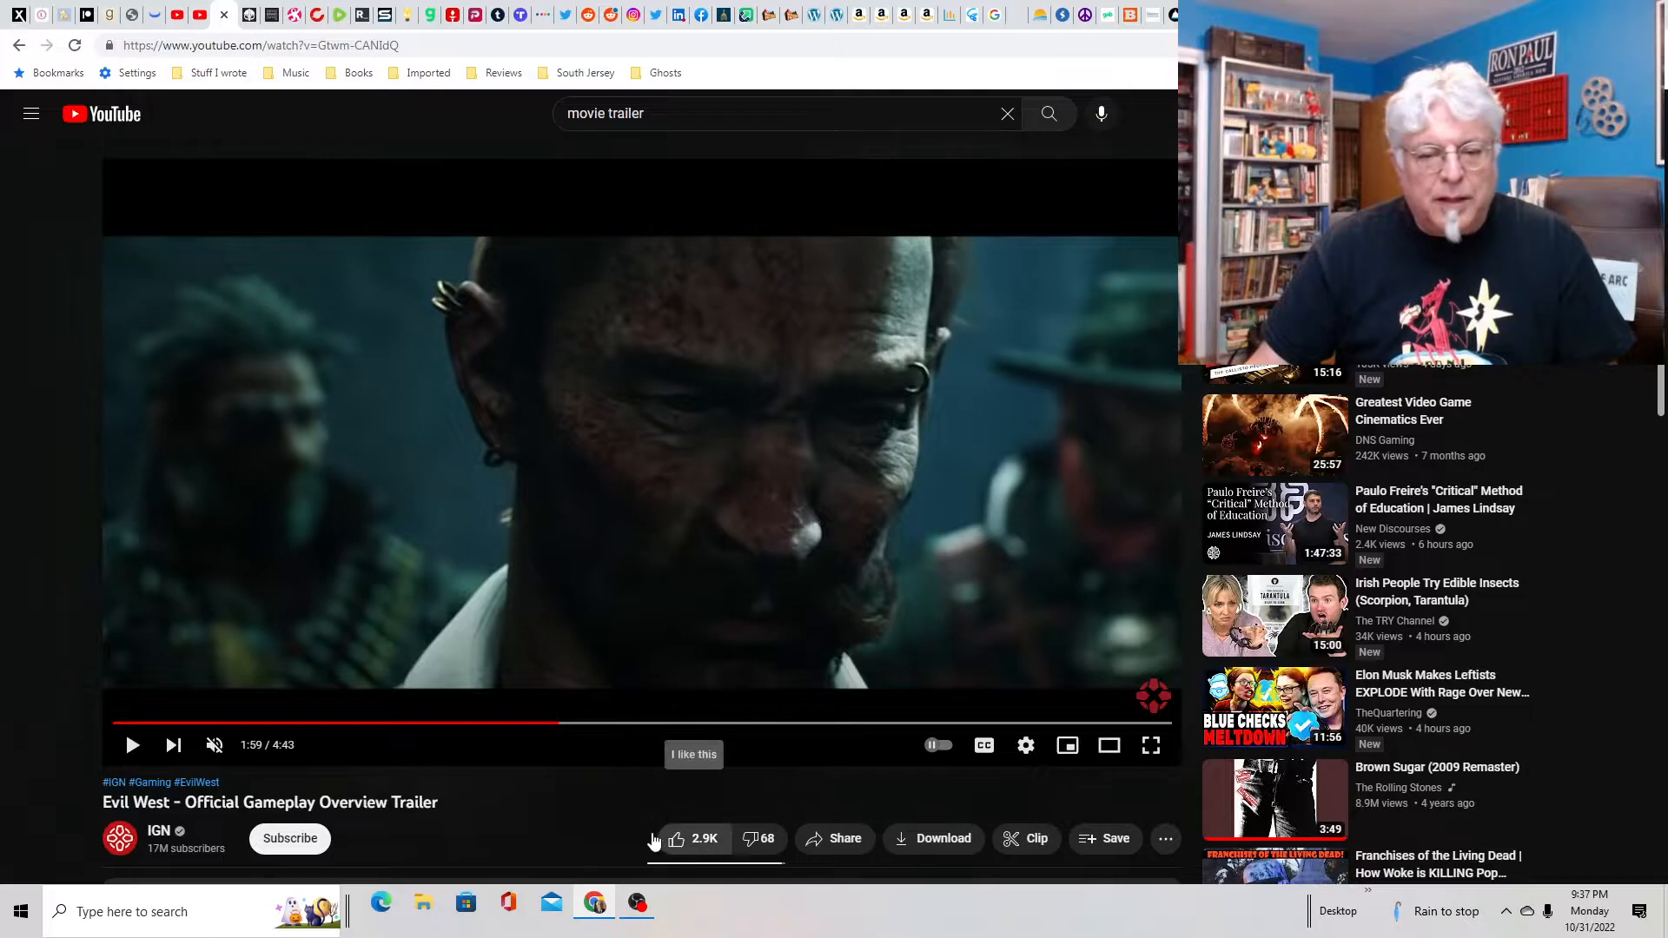
mouse_move(553, 828)
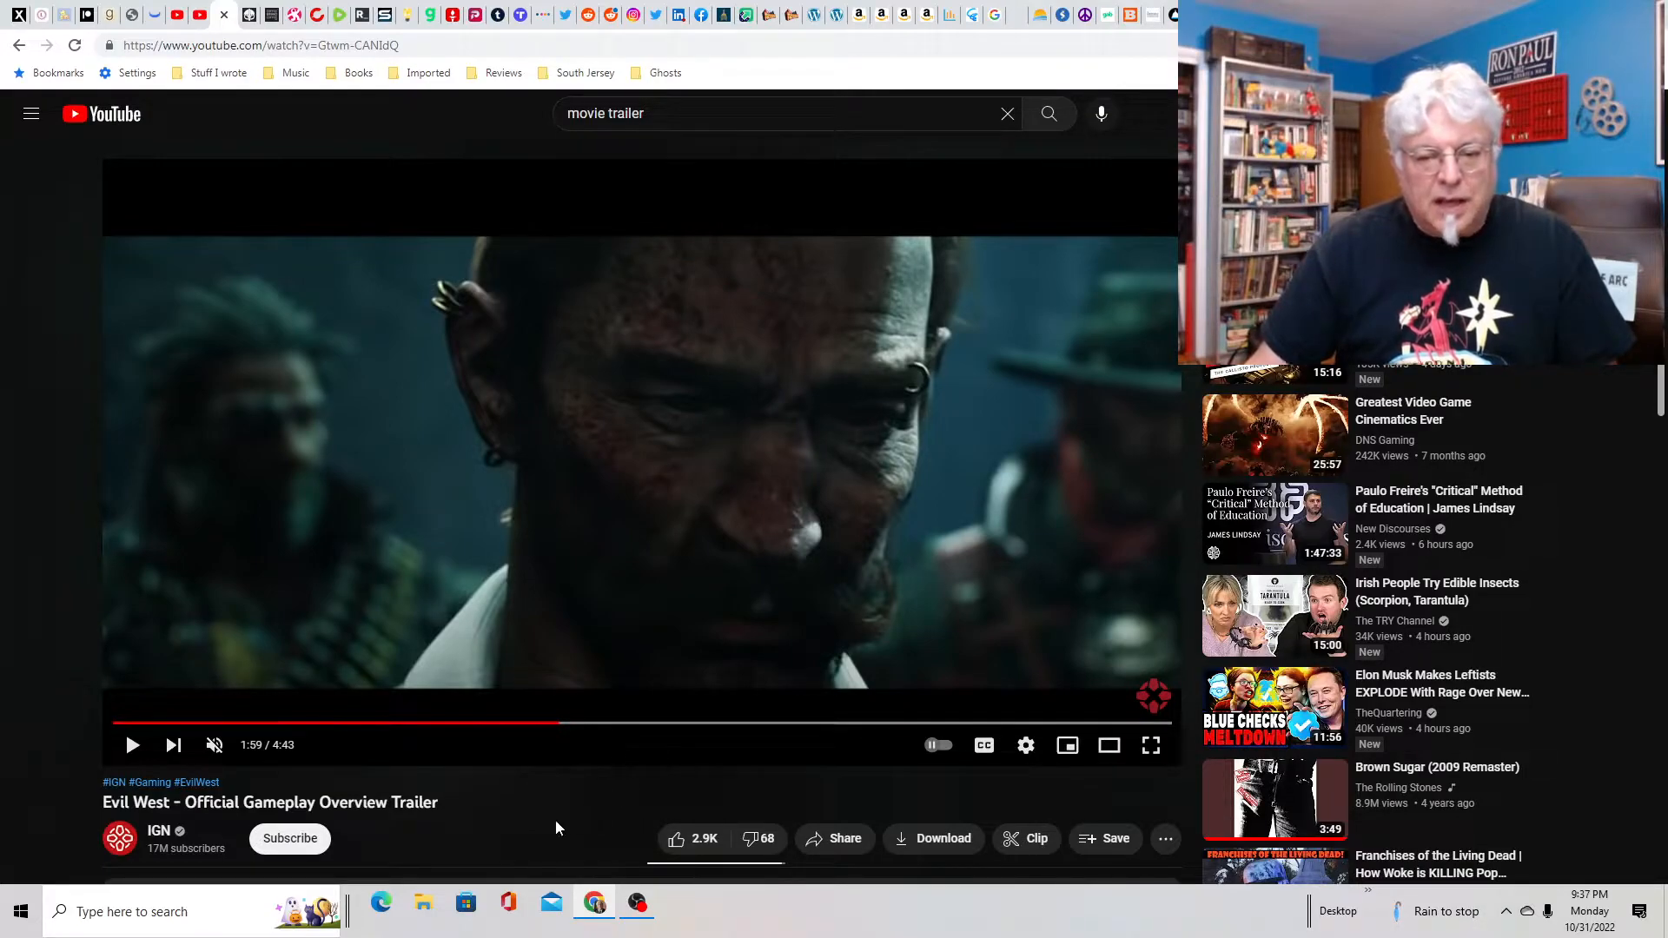
mouse_move(529, 726)
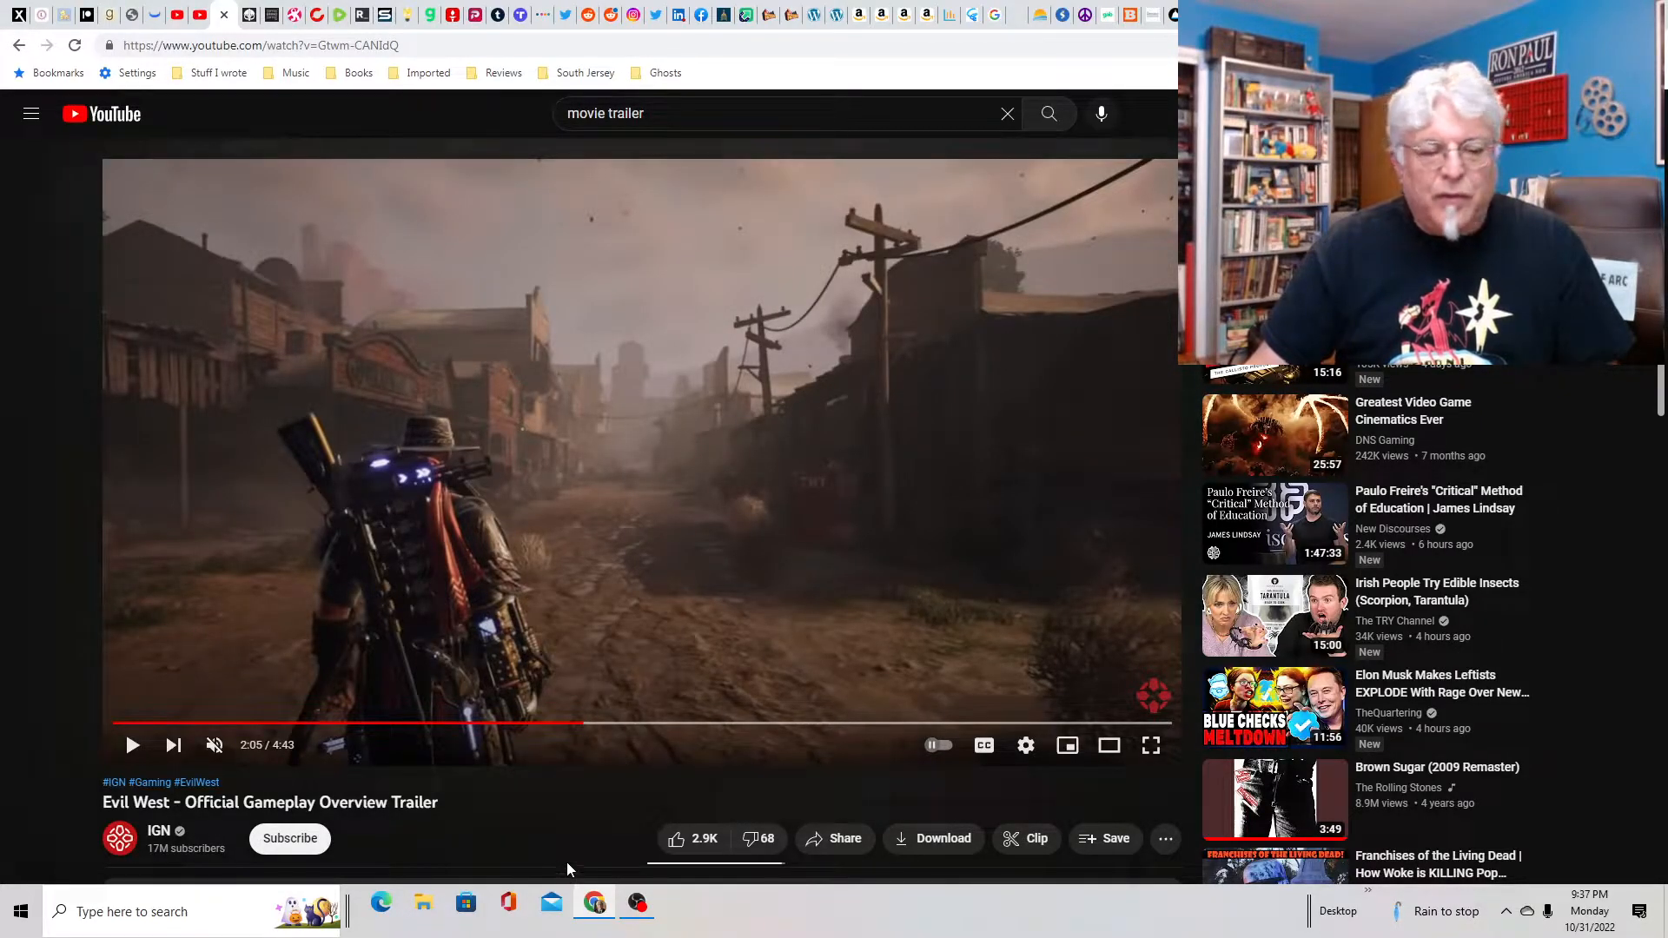
Step: Advance through the town and weapons-wall scenes to the upgrades menu at 3:31
left_click(611, 723)
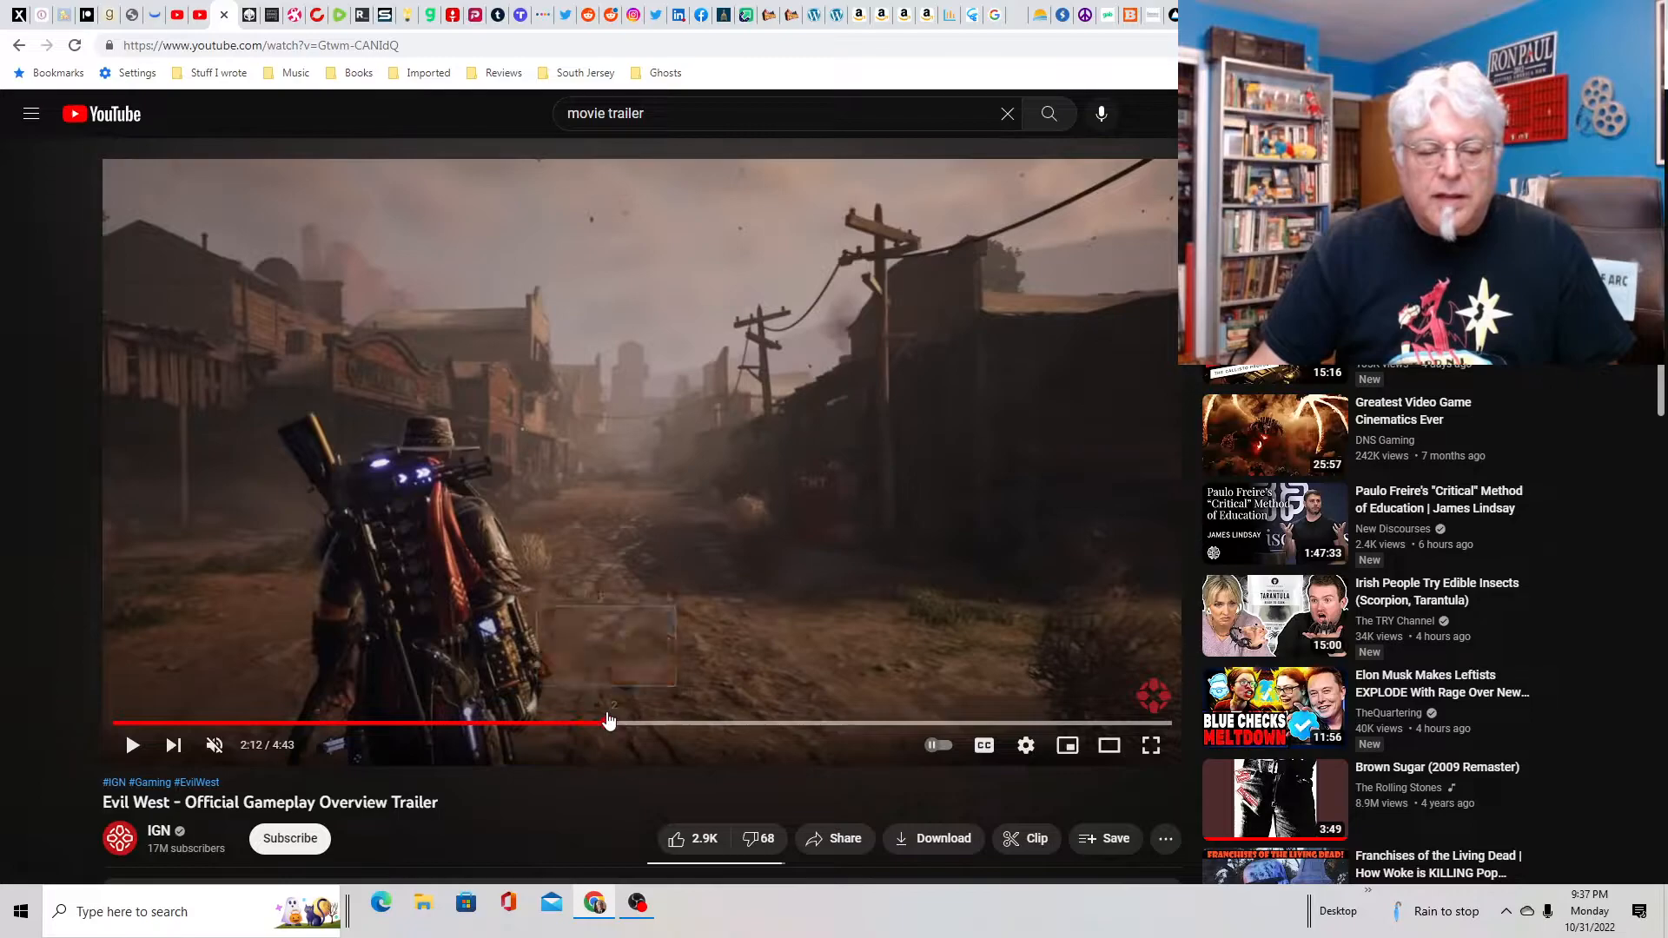
left_click_drag(612, 723, 644, 727)
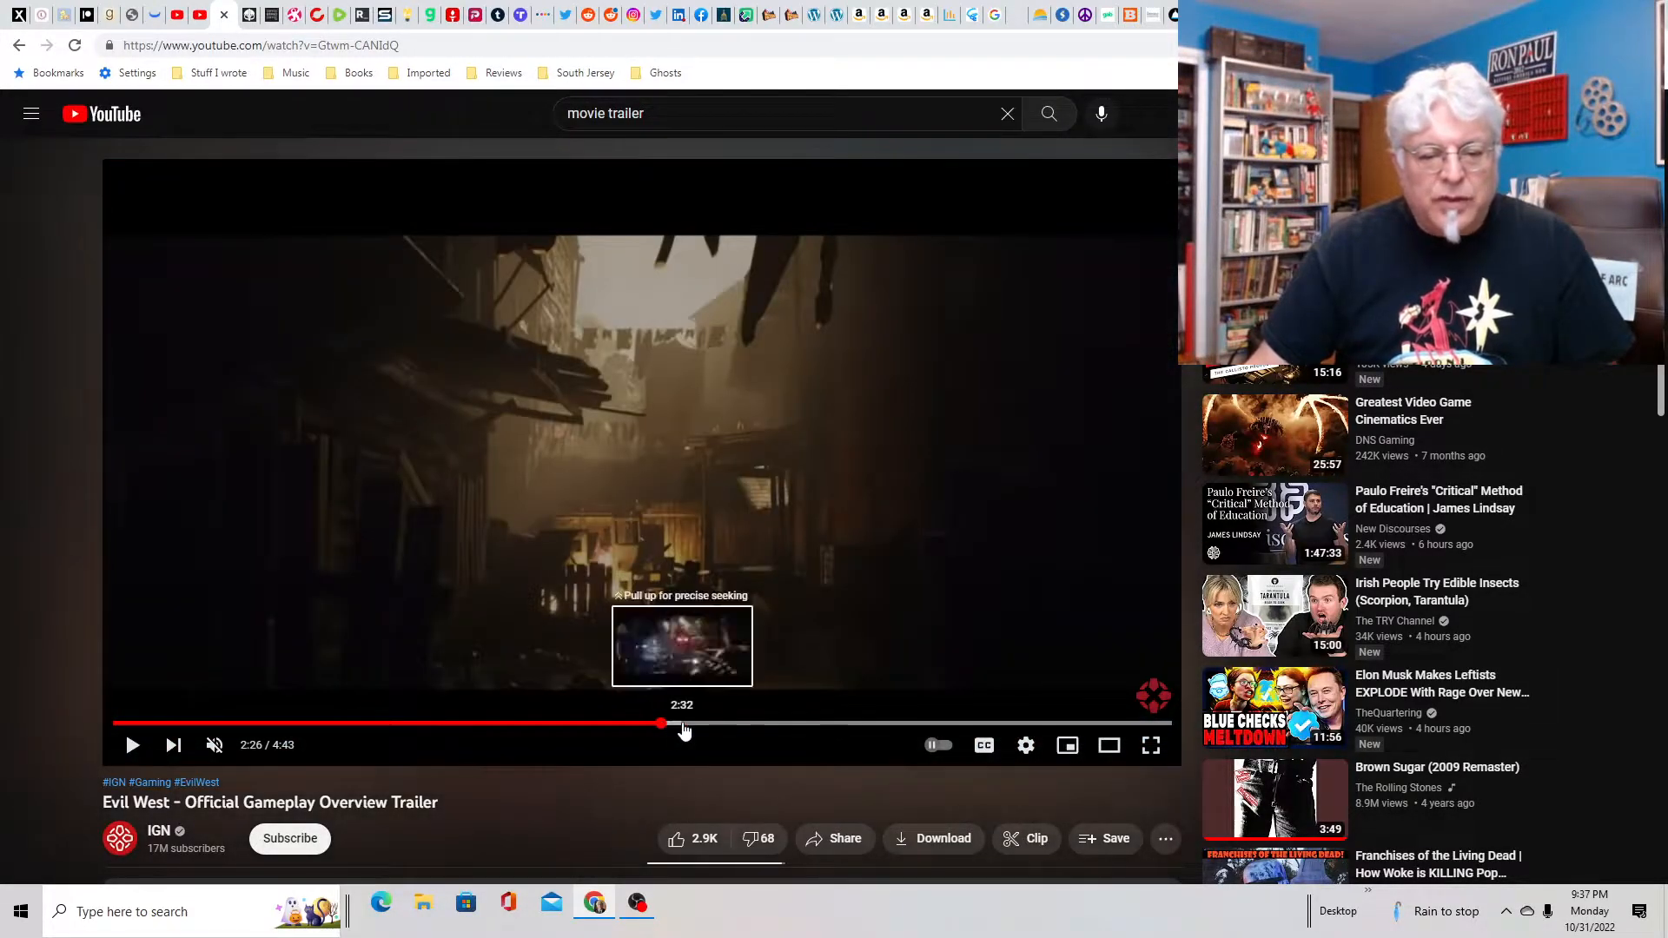
left_click(660, 725)
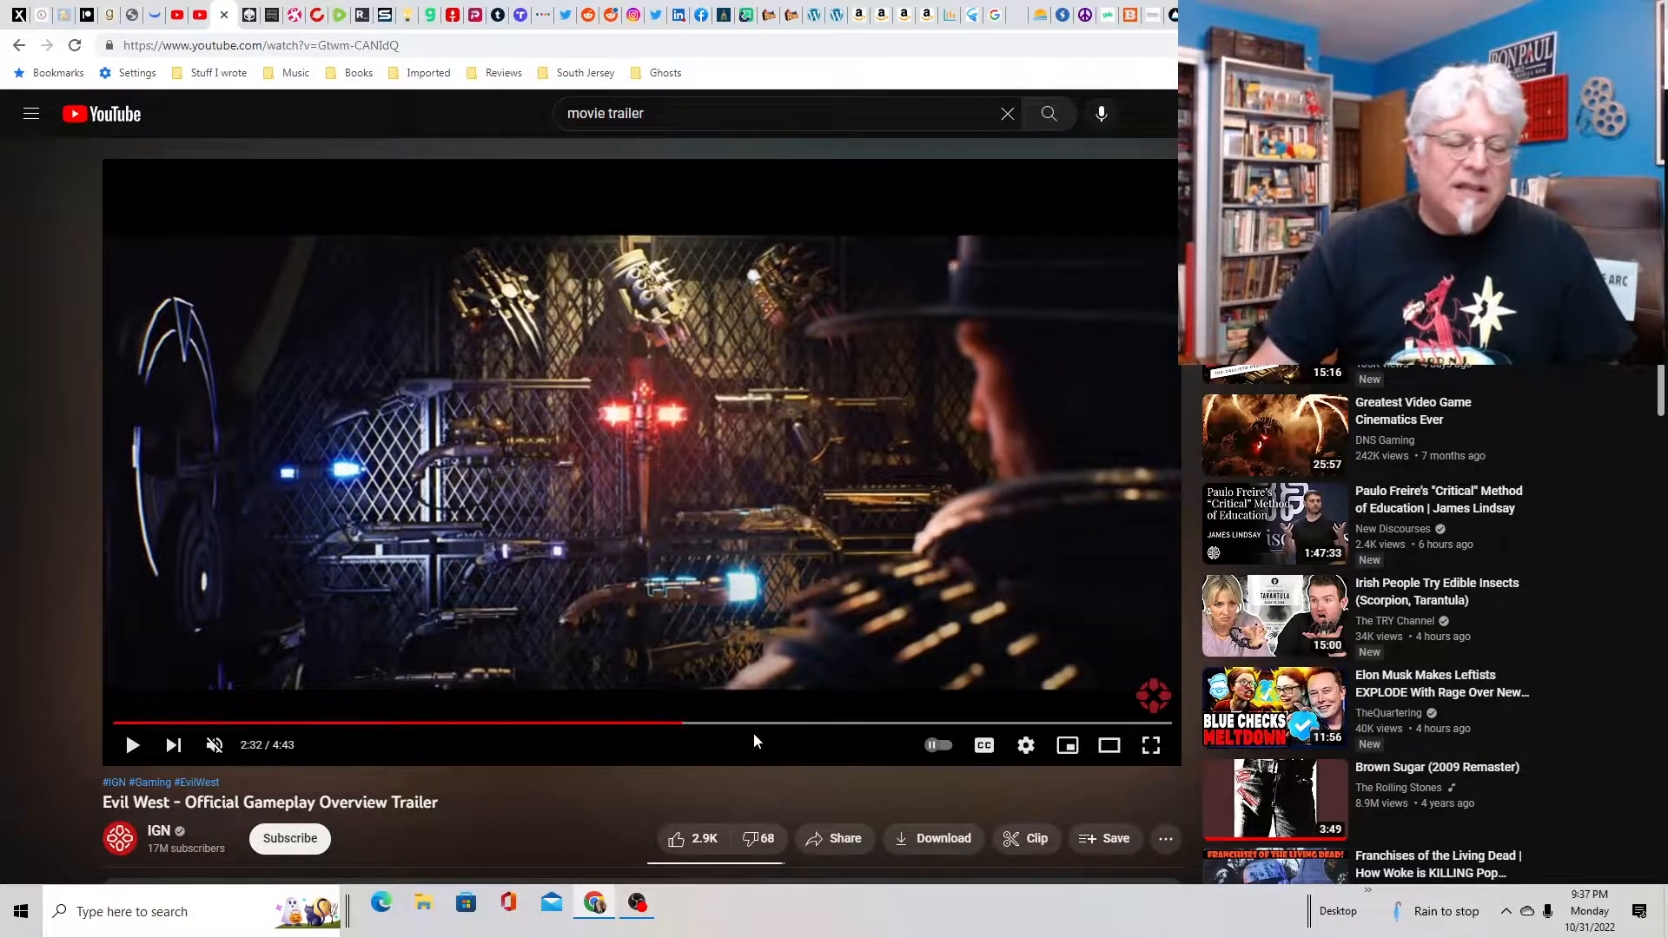
mouse_move(702, 724)
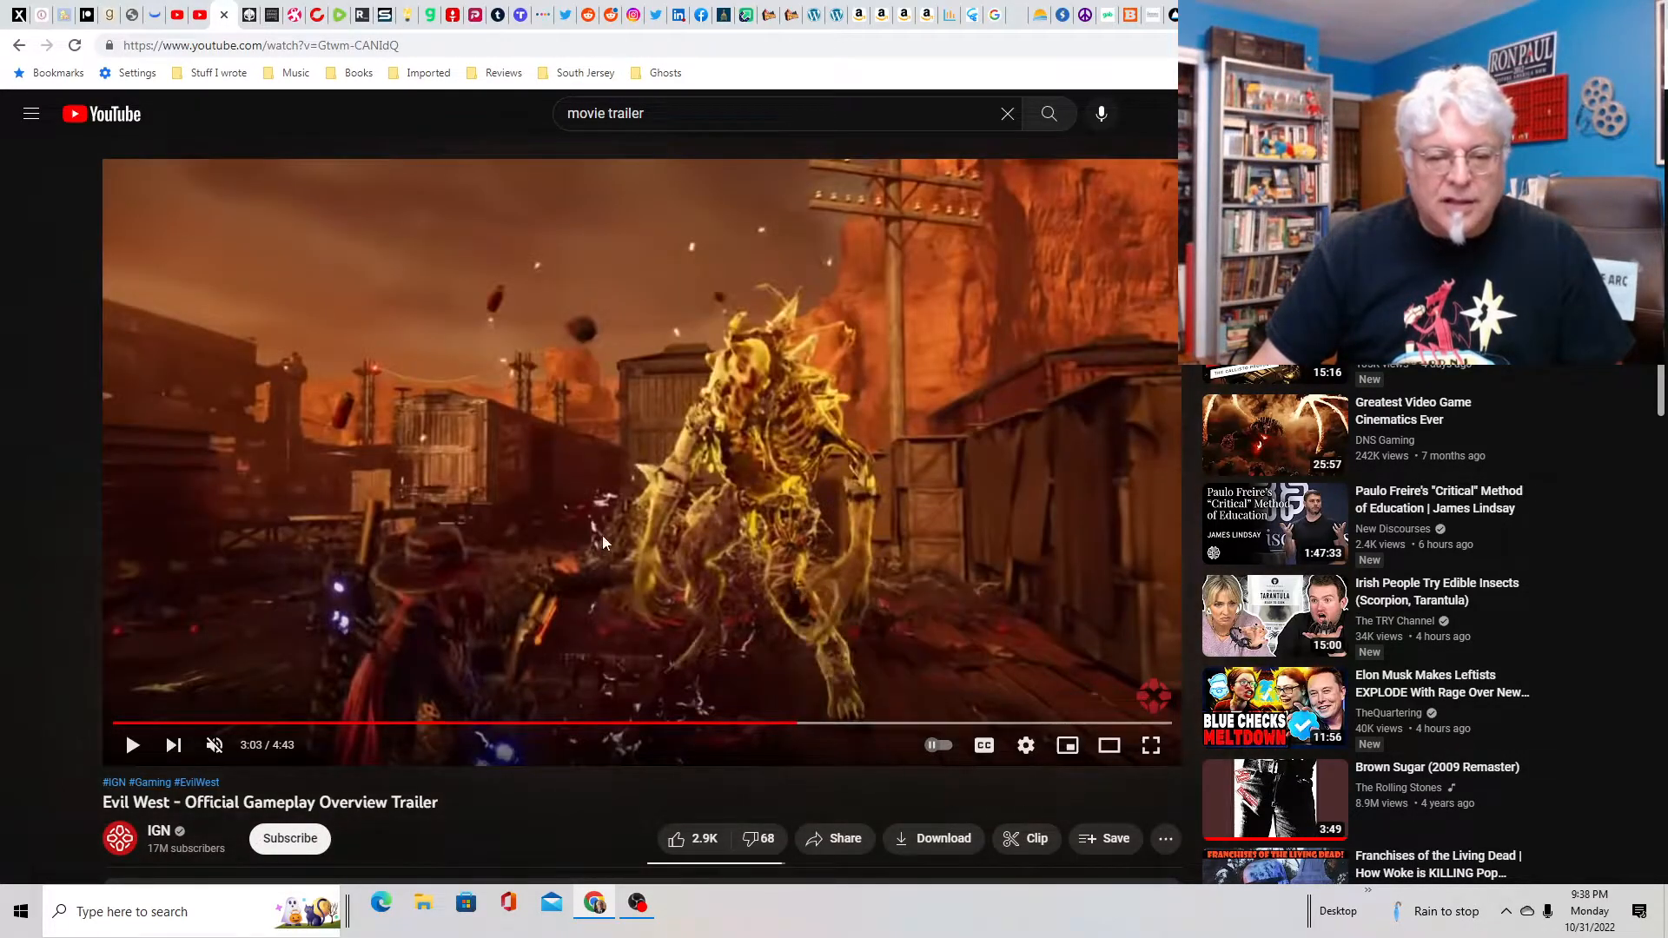
left_click(829, 730)
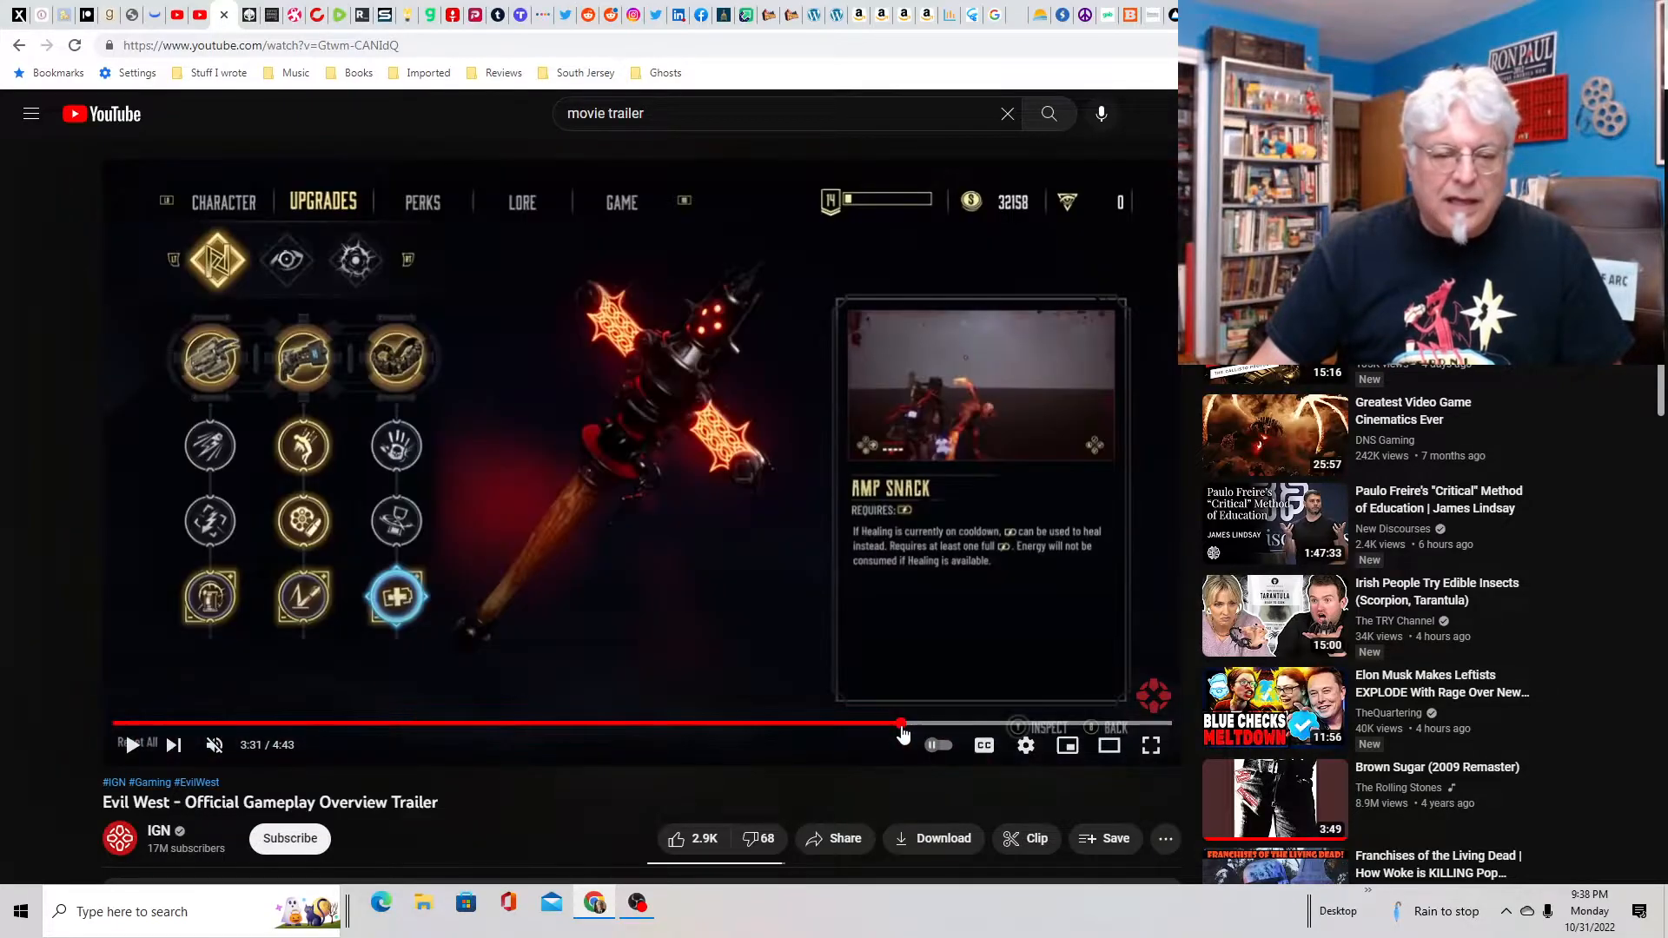
mouse_move(923, 729)
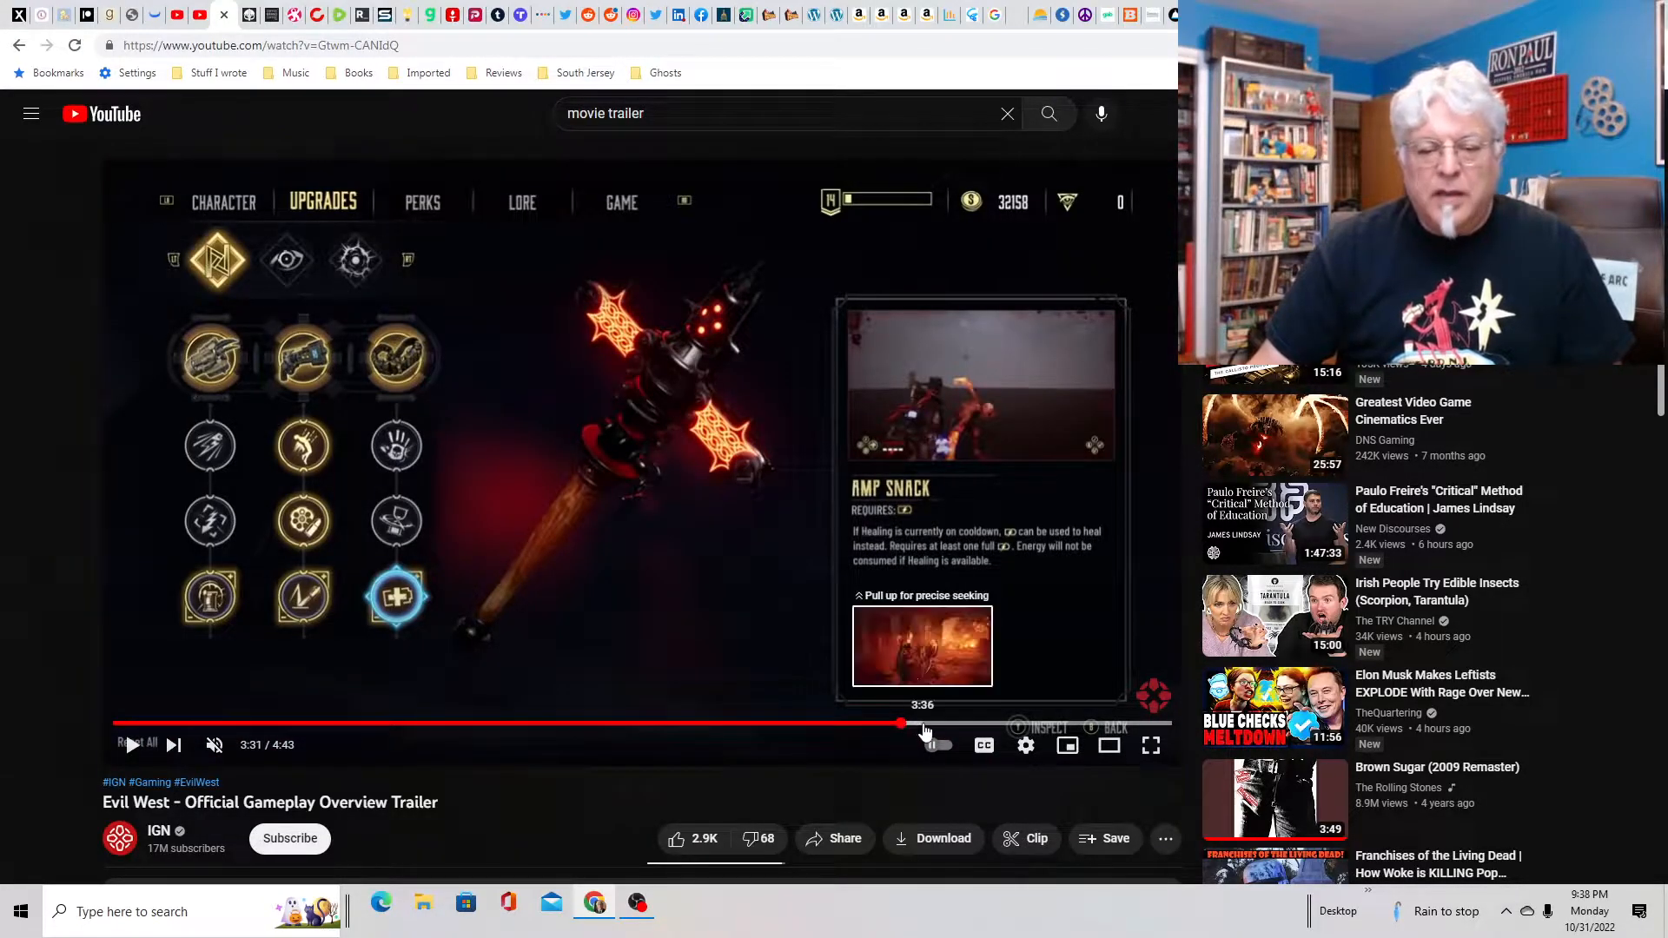
Step: Jump to the closing title card at about 4:32
left_click(922, 726)
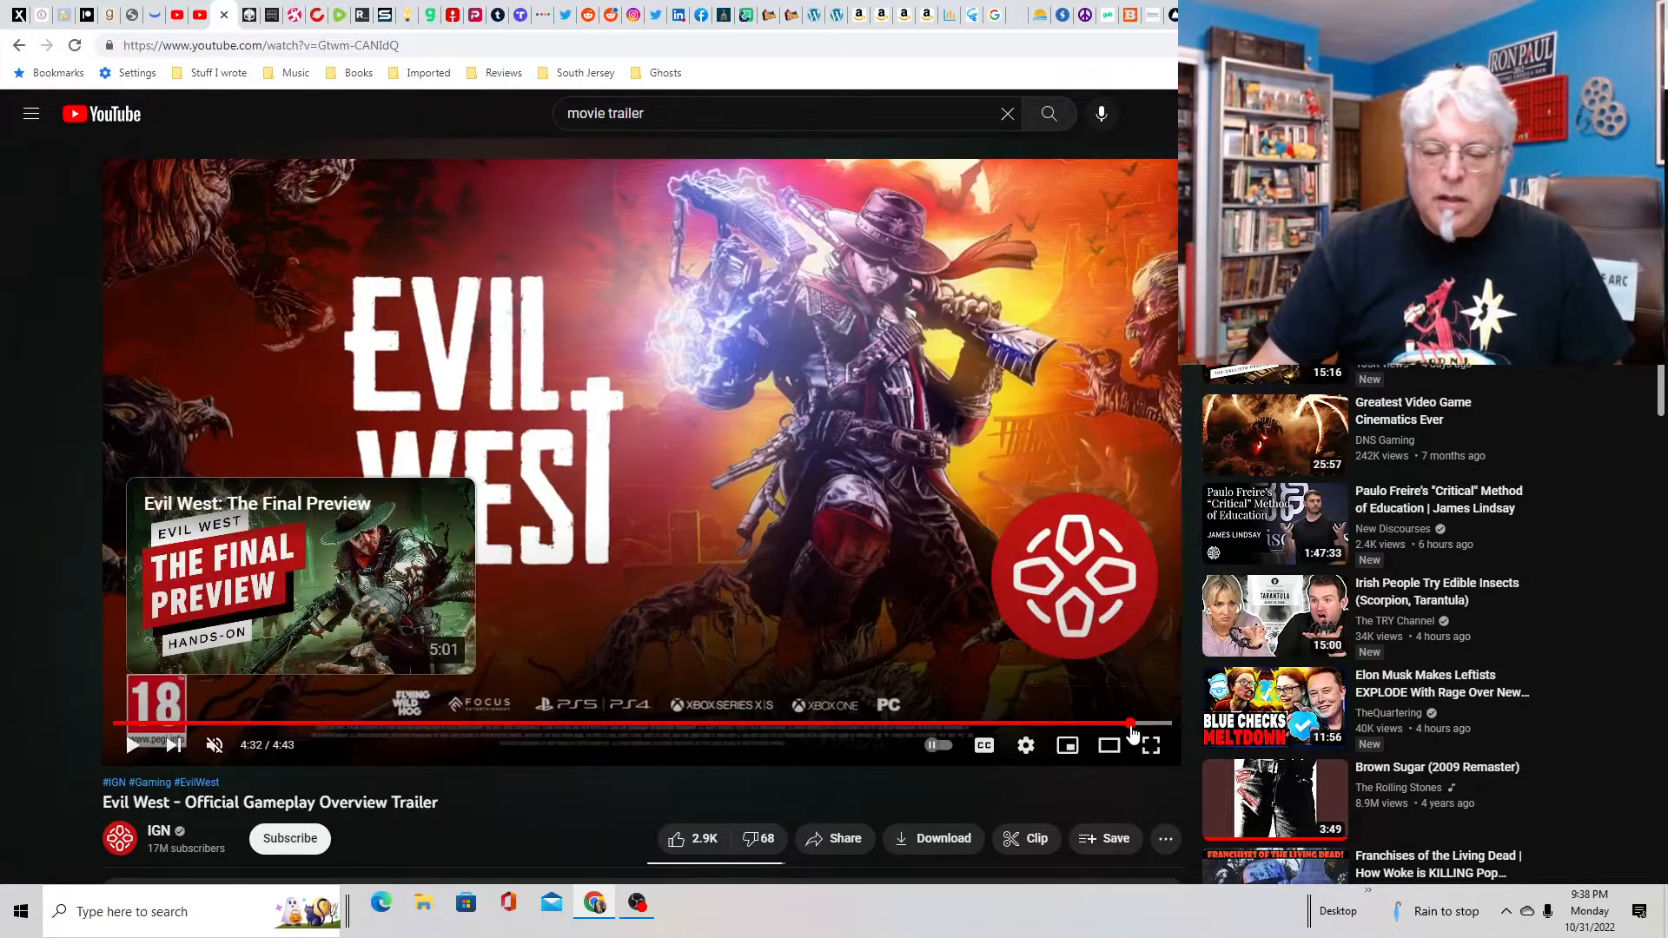
mouse_move(1132, 729)
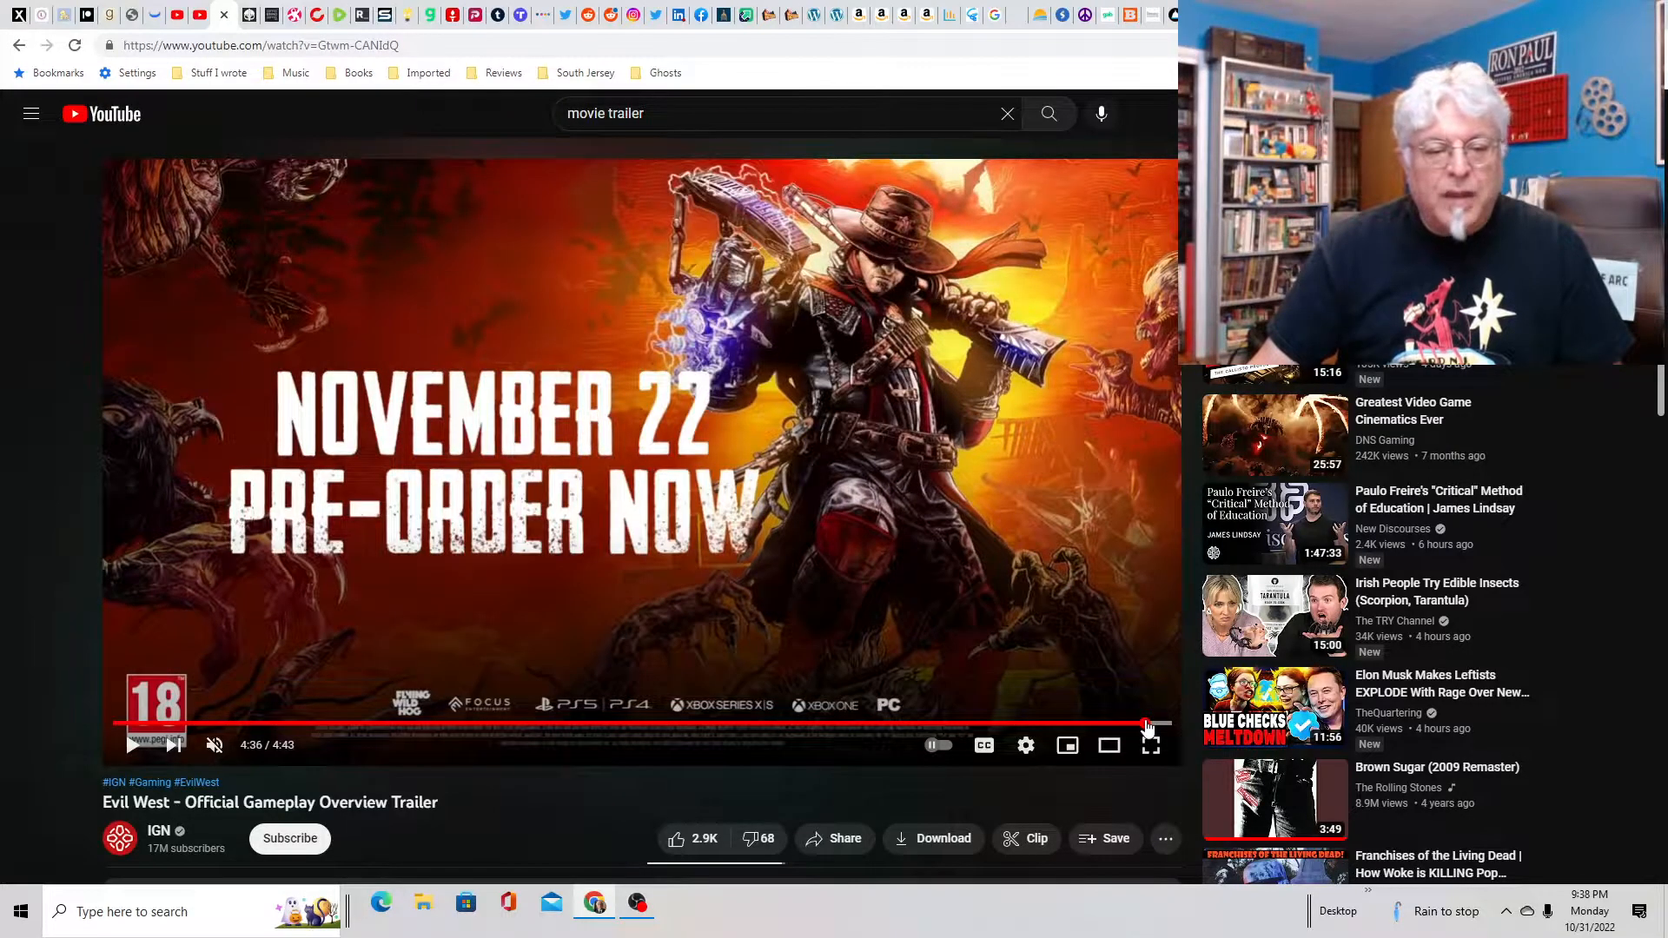
mouse_move(1143, 725)
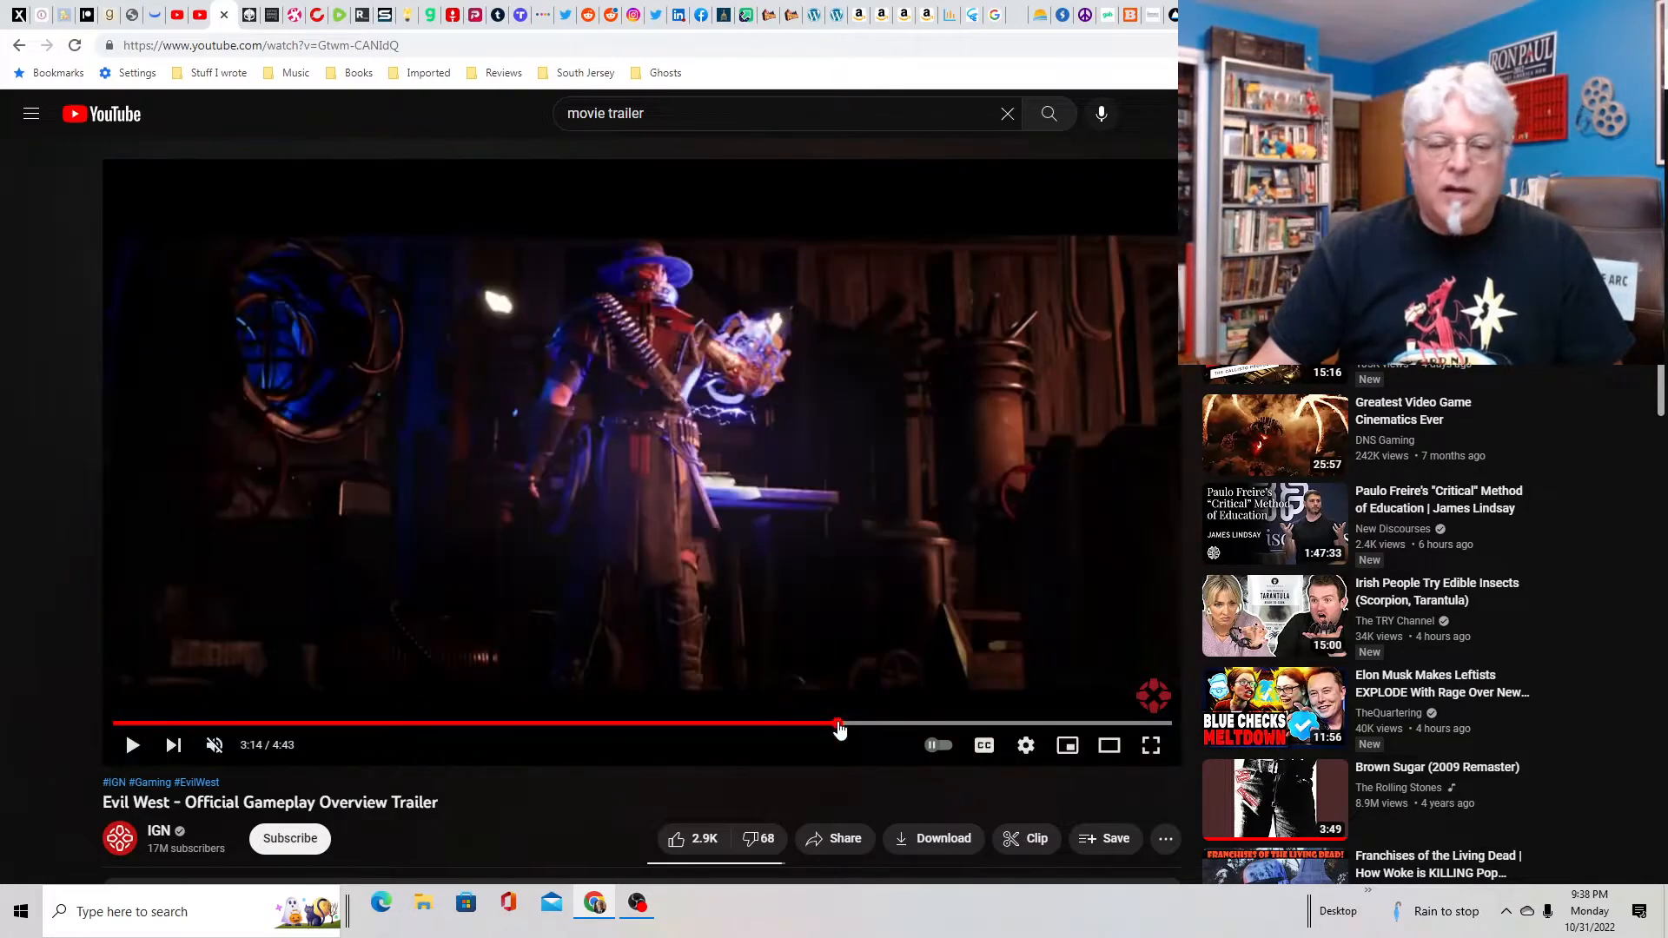
mouse_move(787, 725)
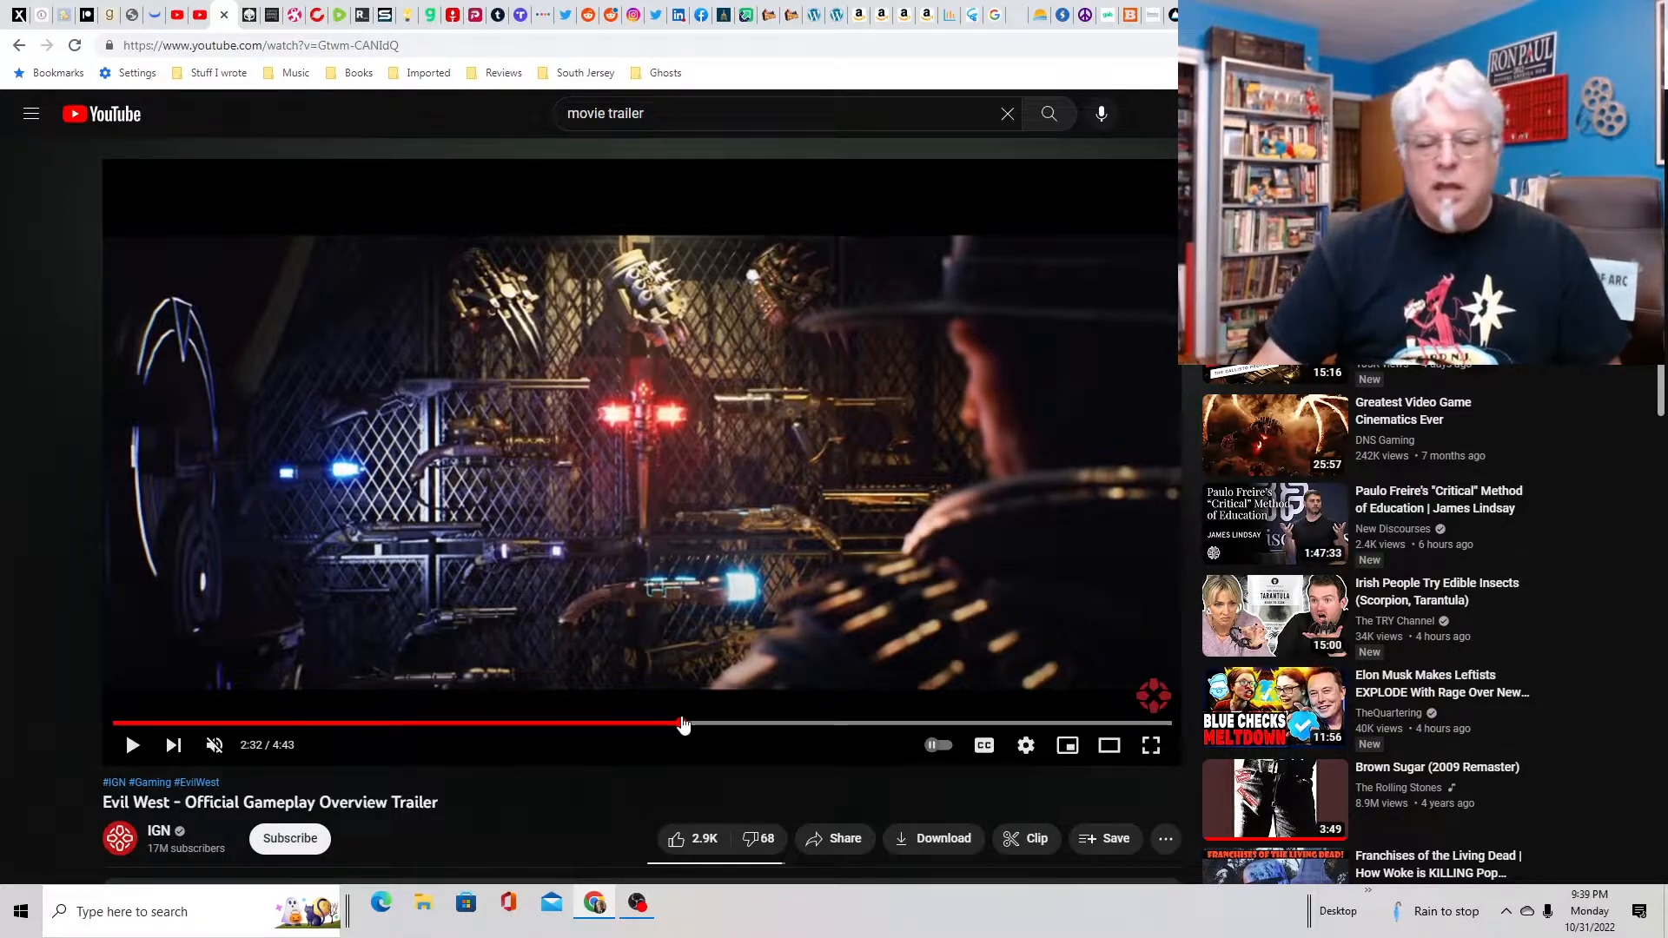
Step: Drag the playhead back through the forest footage to the ranch scene at 0:57
left_click_drag(683, 725, 638, 729)
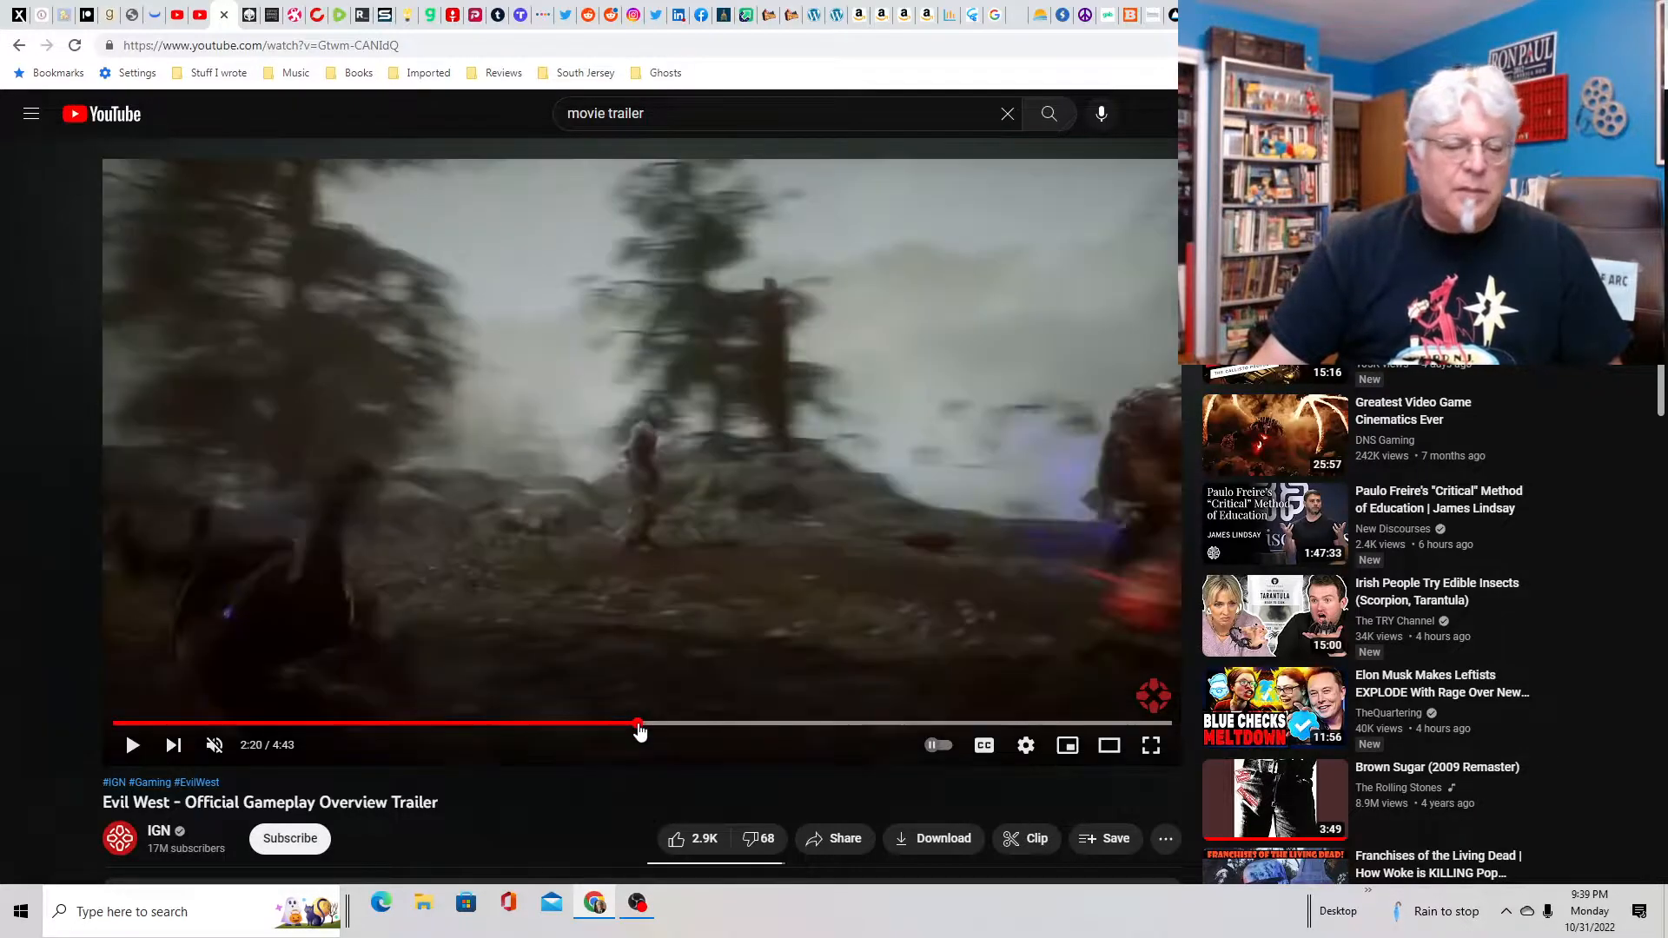
left_click_drag(638, 728, 602, 728)
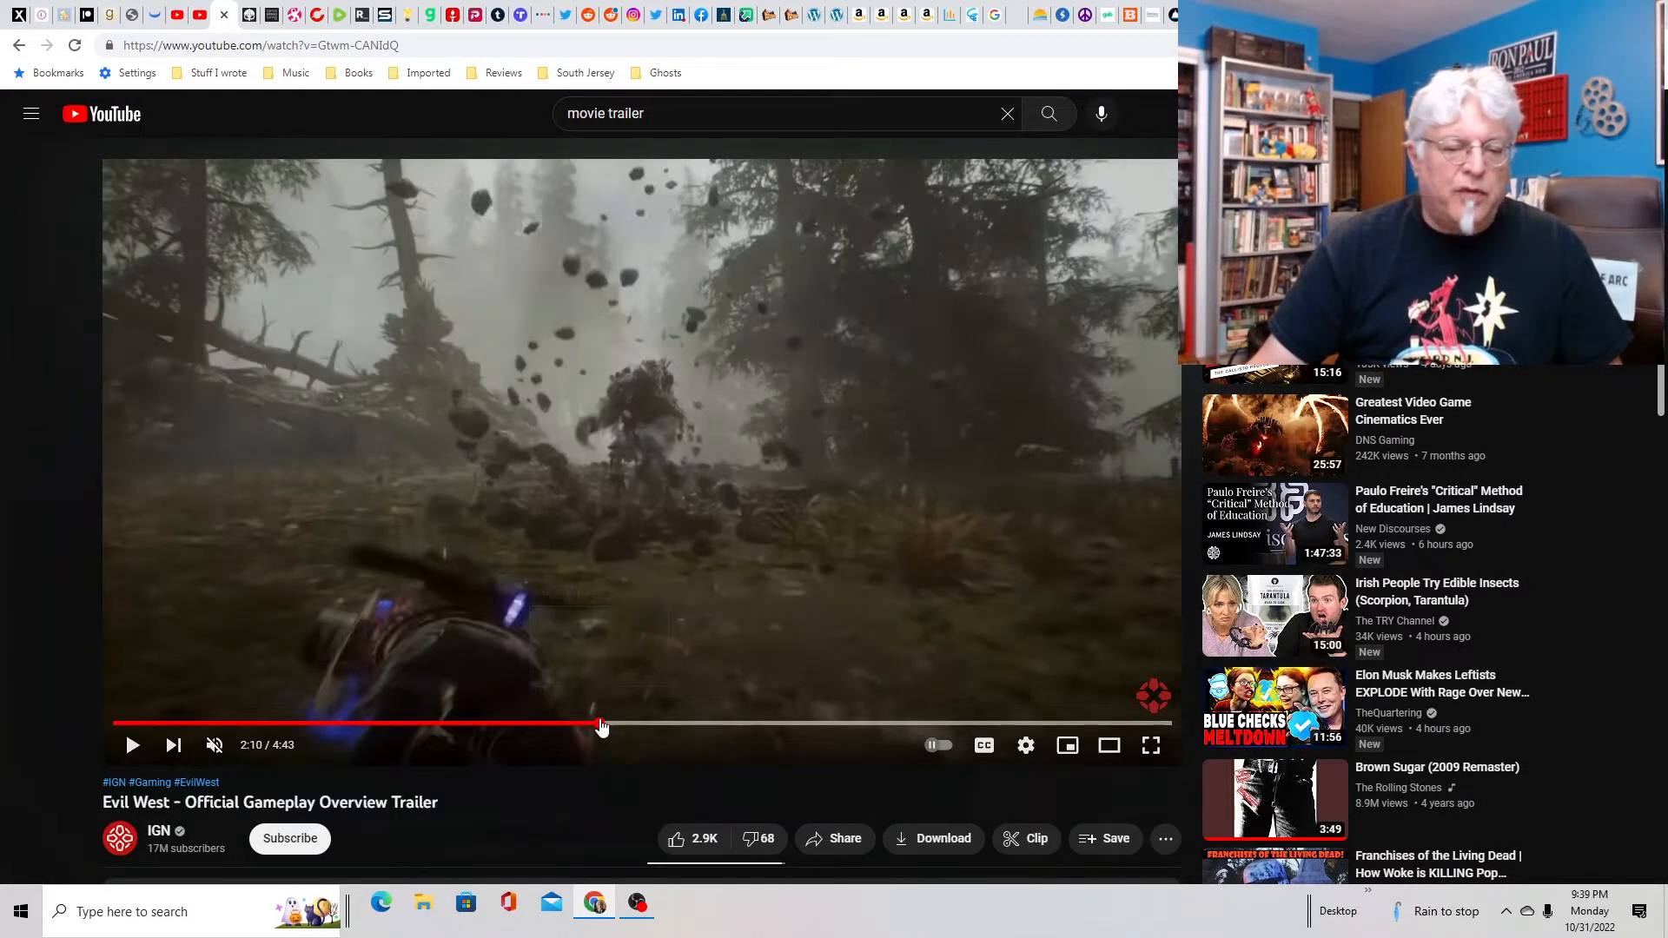
left_click_drag(603, 724, 523, 723)
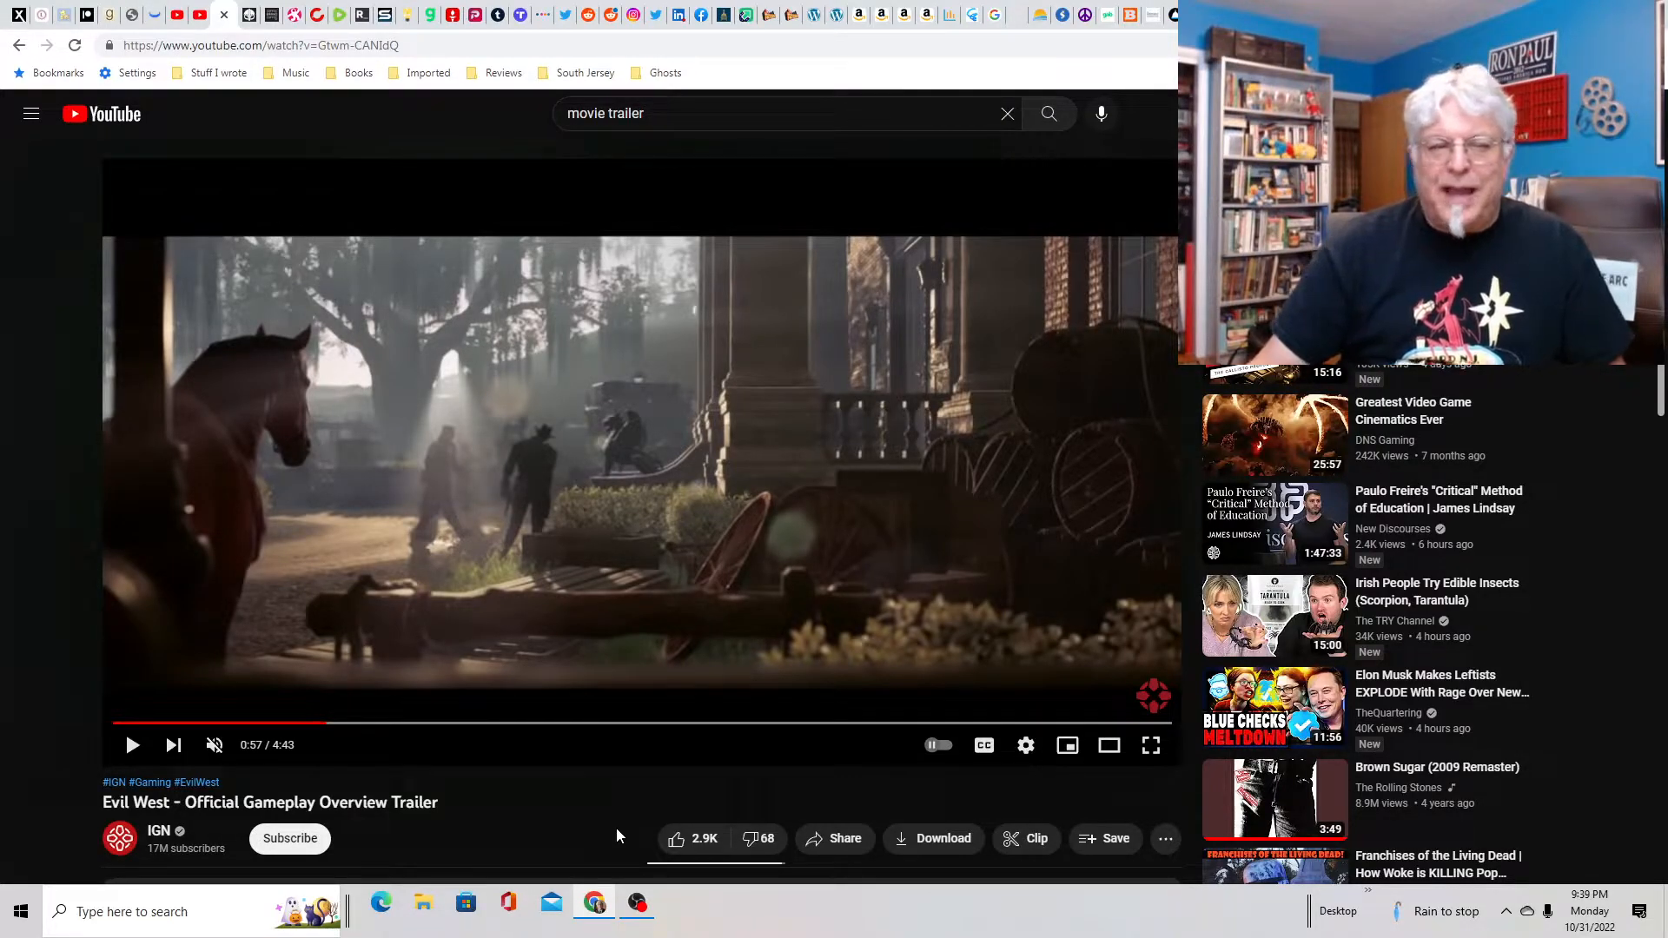
mouse_move(464, 726)
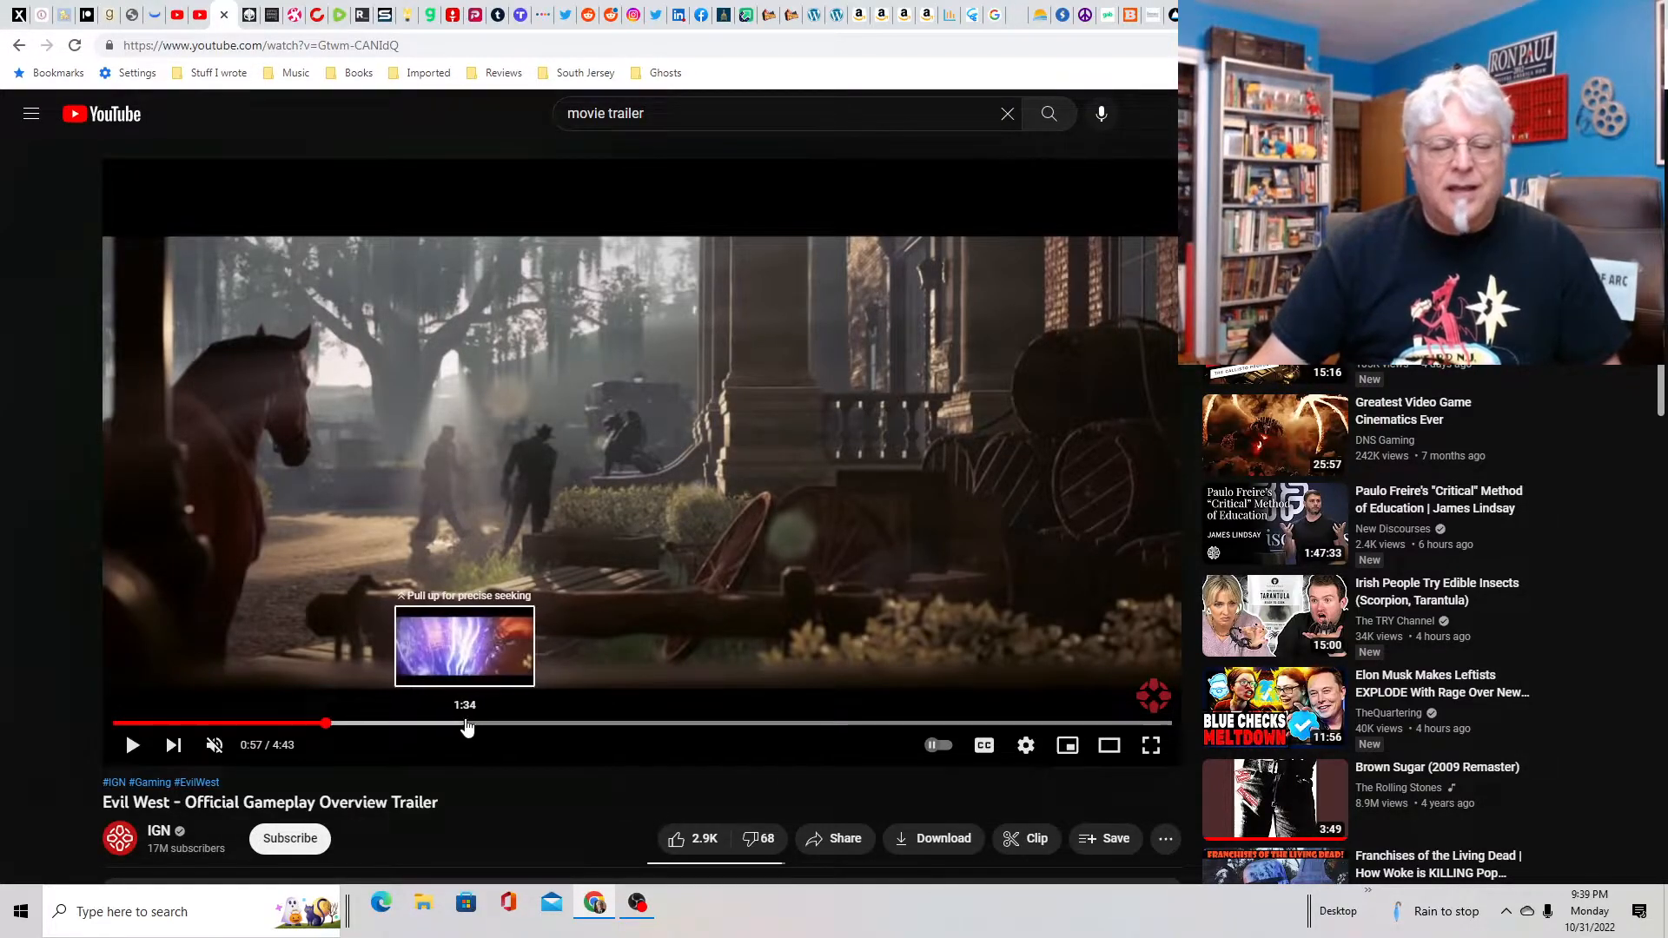
Step: Jump ahead to the dusty town street scene at about 2:05
left_click(466, 726)
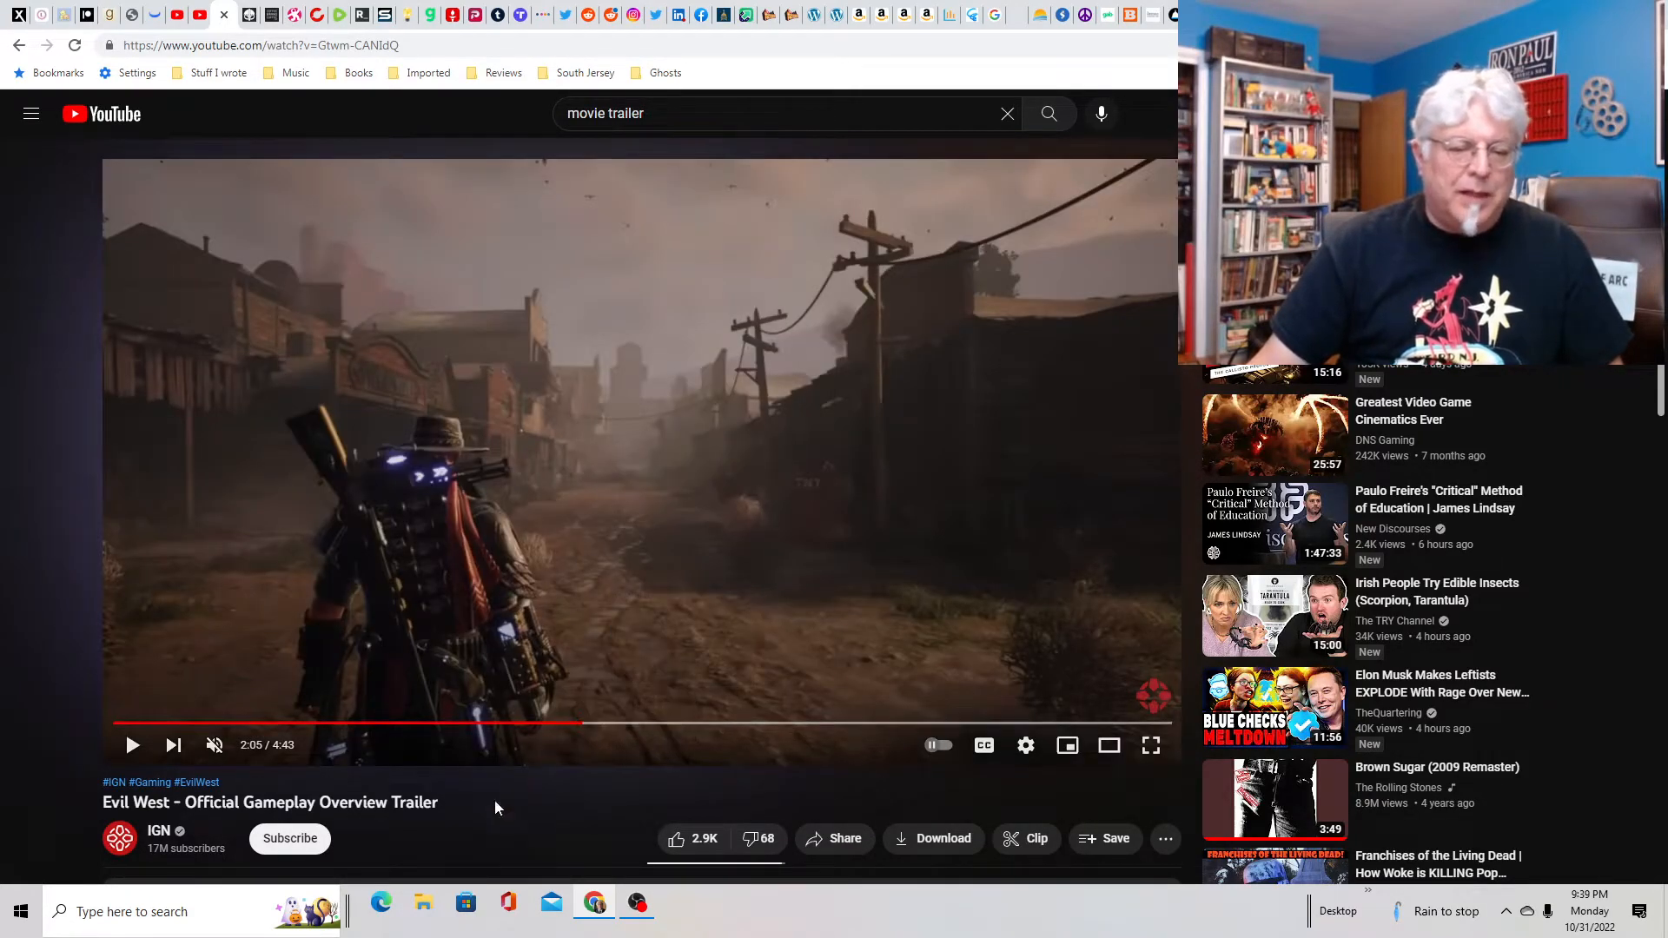
mouse_move(636, 731)
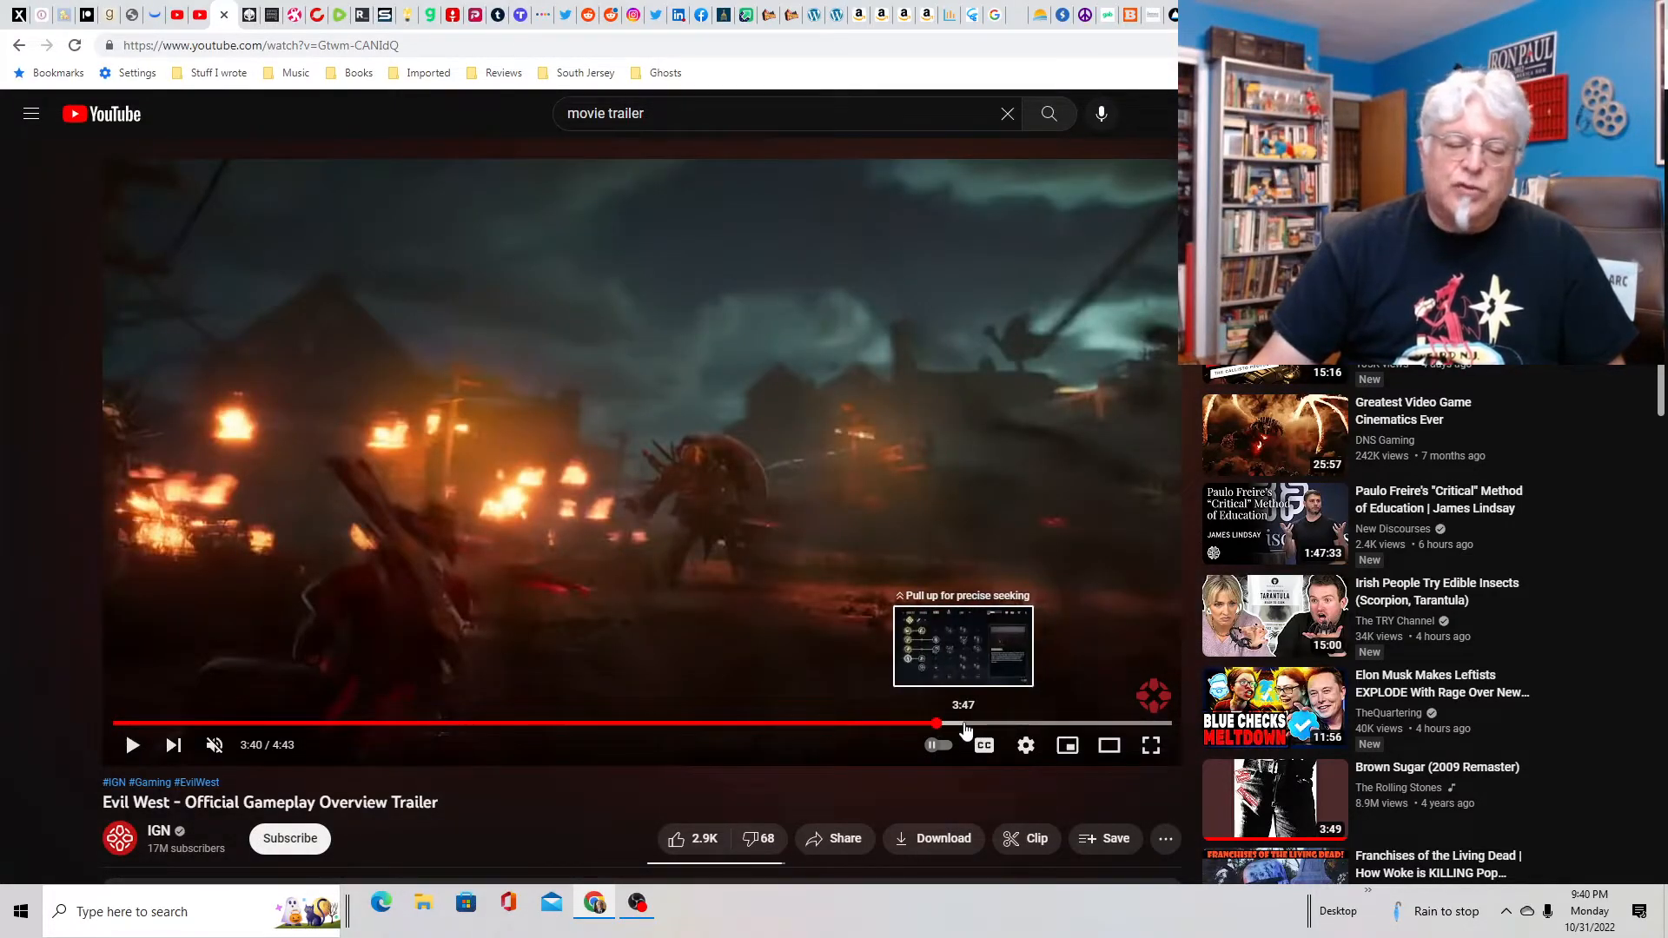
Step: Skip past the red creature fight to the November 22 pre-order card at 4:36
left_click(935, 724)
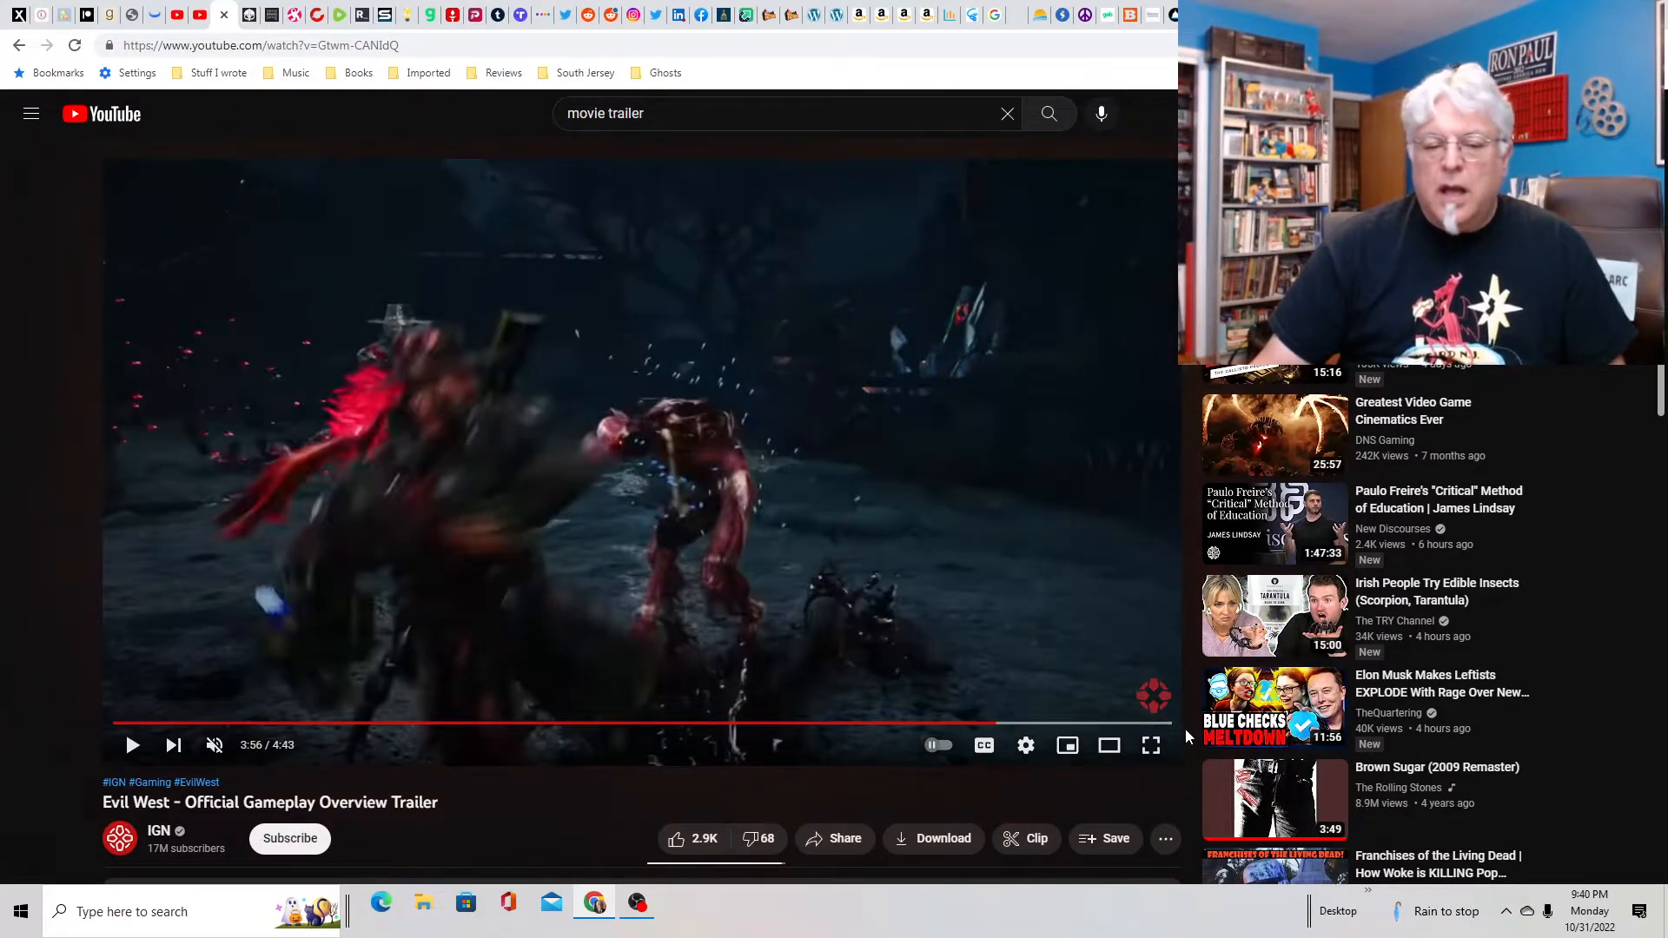
mouse_move(1151, 745)
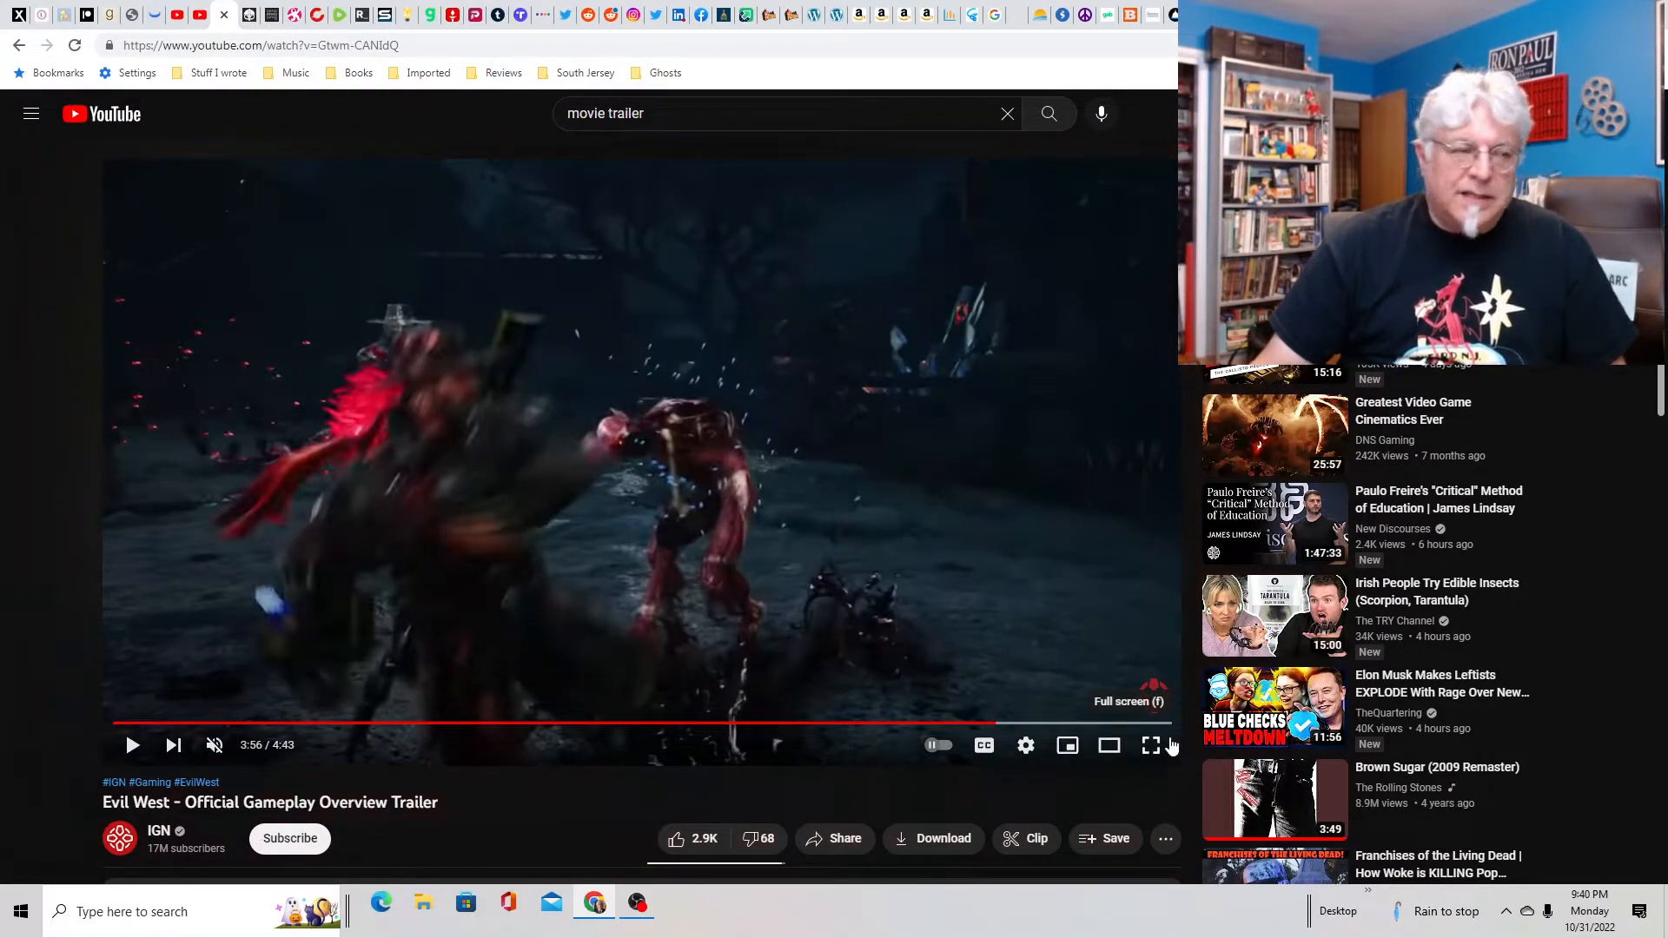
left_click(1032, 724)
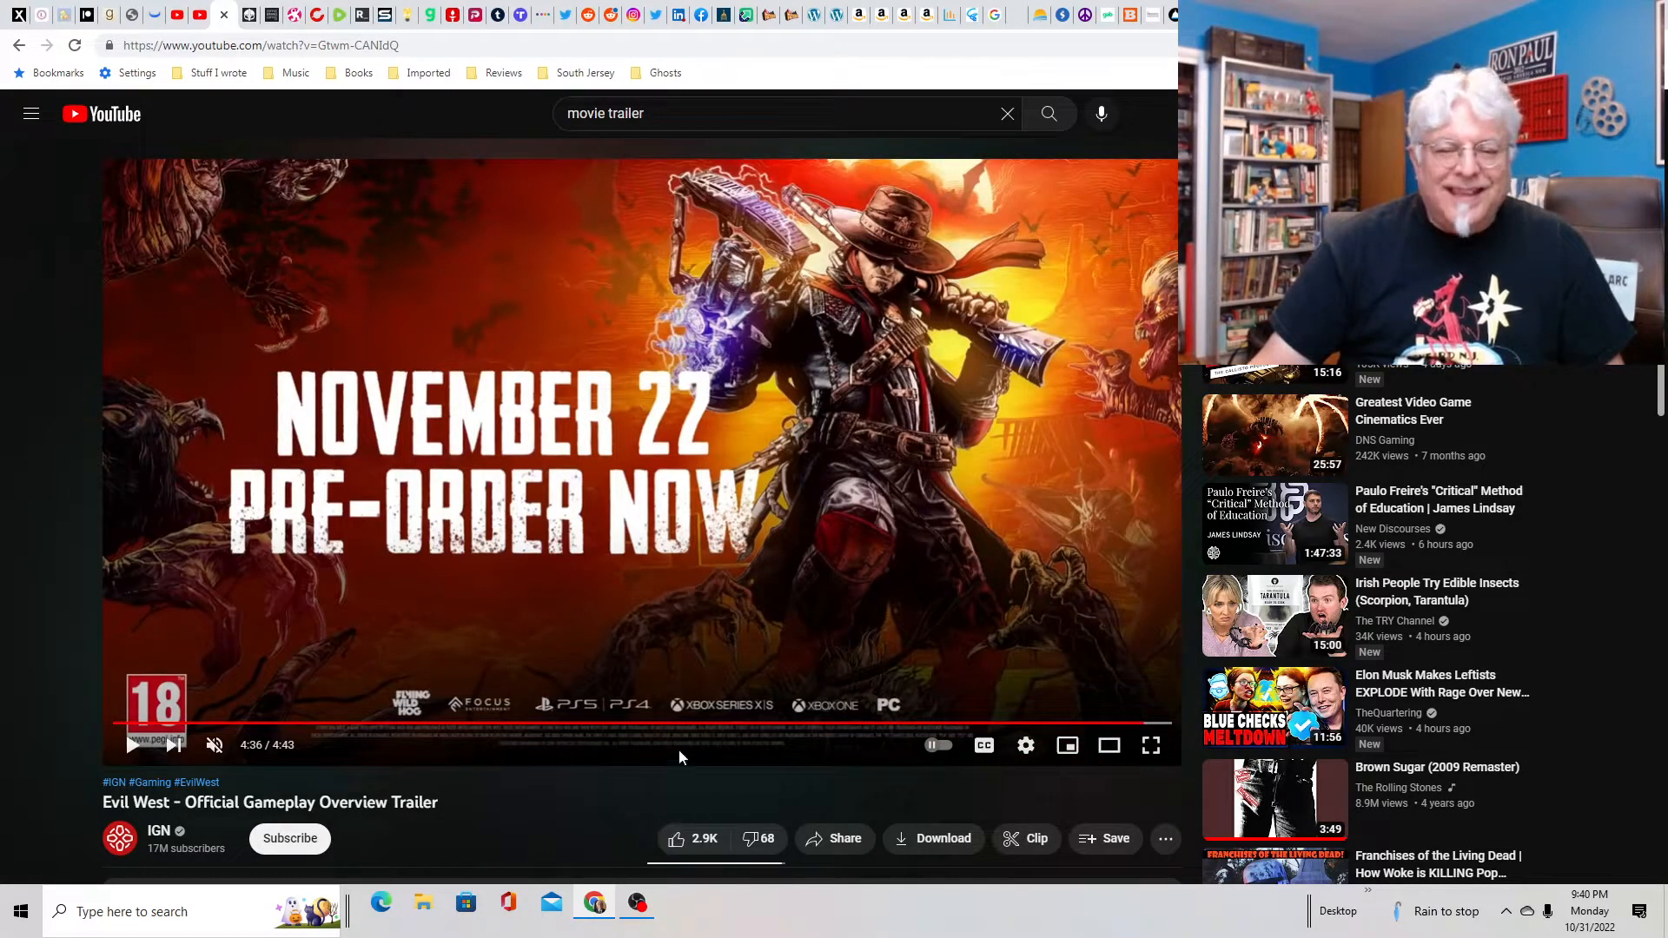
mouse_move(792, 734)
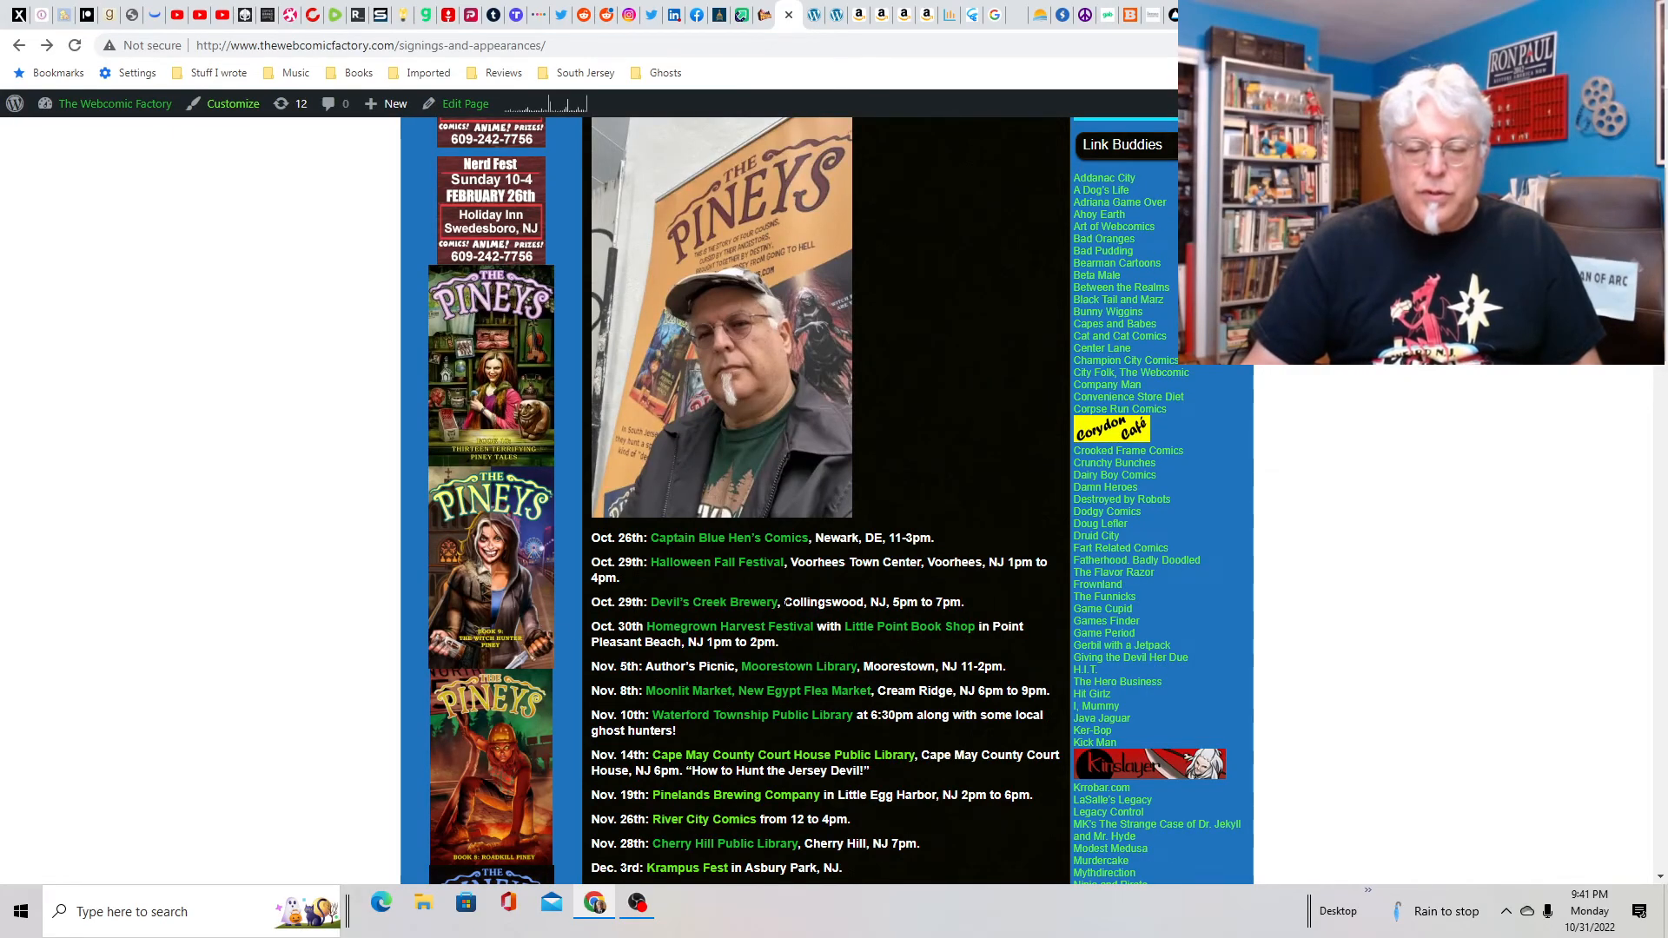
mouse_move(799, 666)
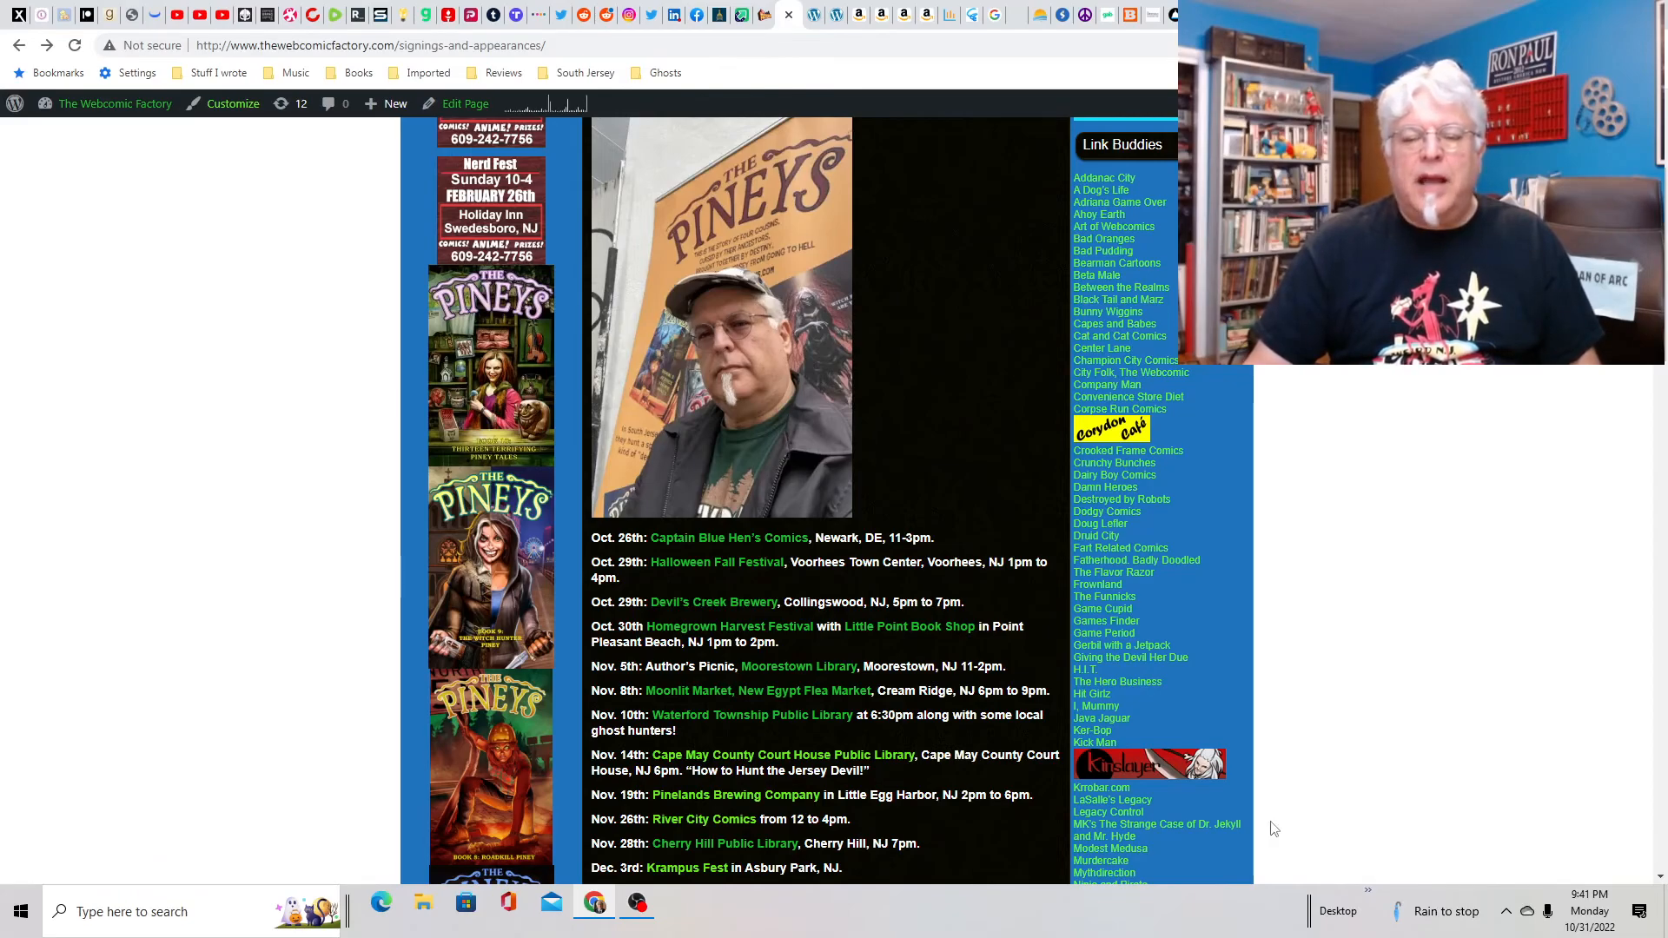
Step: Bring OBS to the front over the Webcomic Factory signings page
left_click(636, 911)
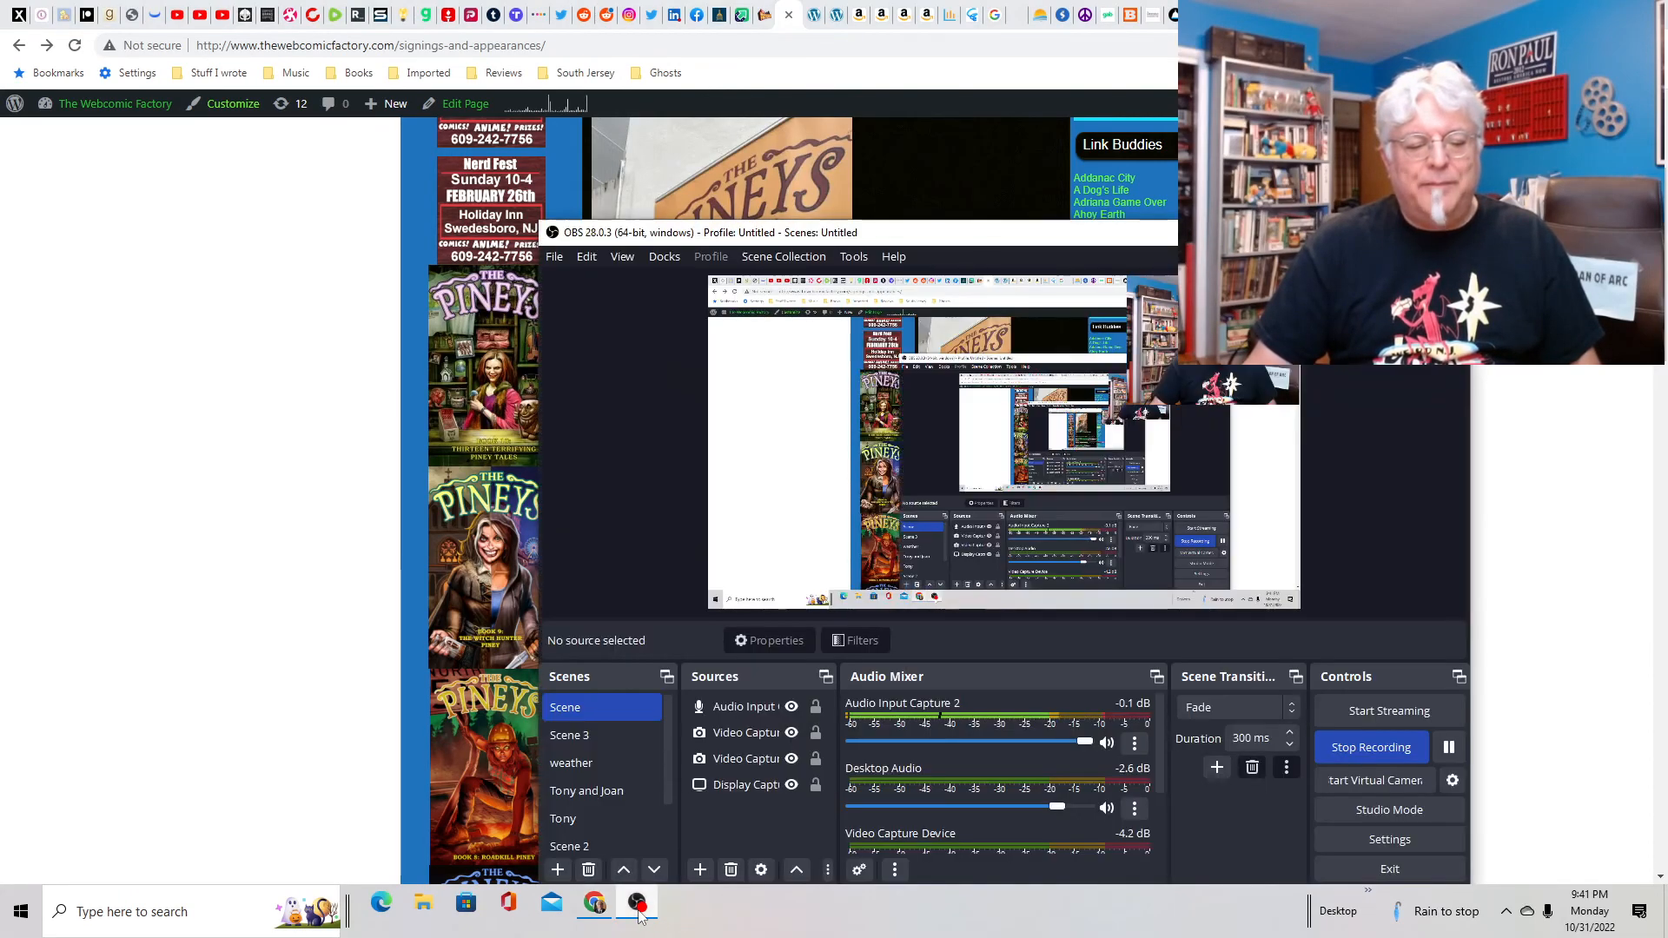